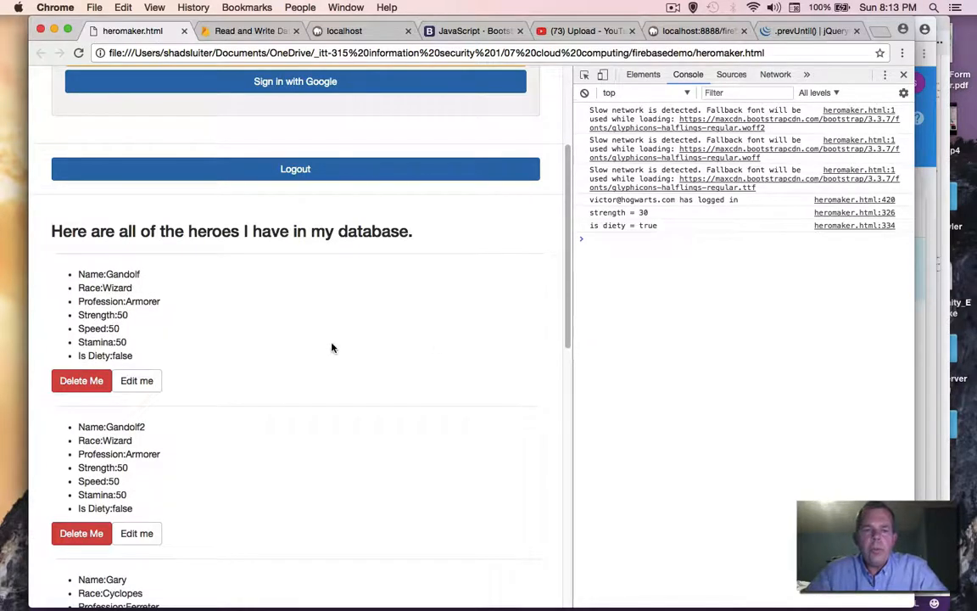
# Bring up Gandolf2's edit form from the hero list
pyautogui.scroll(-3)
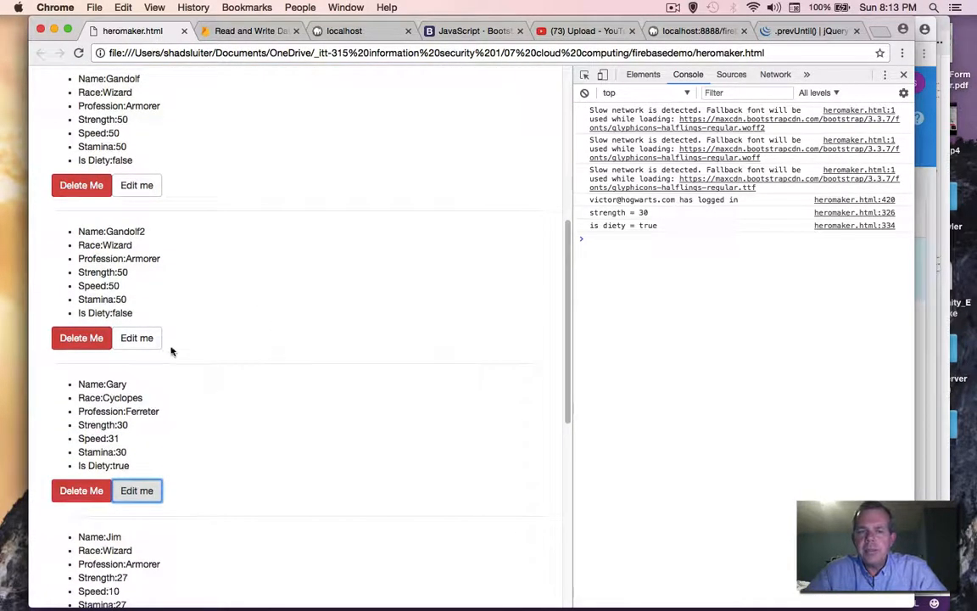
pyautogui.click(136, 337)
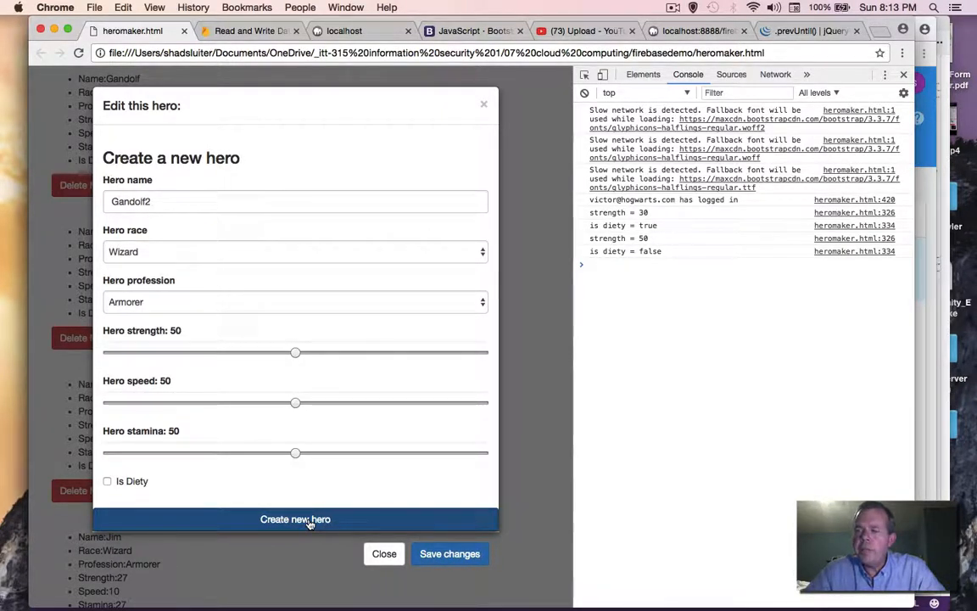
pyautogui.moveTo(350, 448)
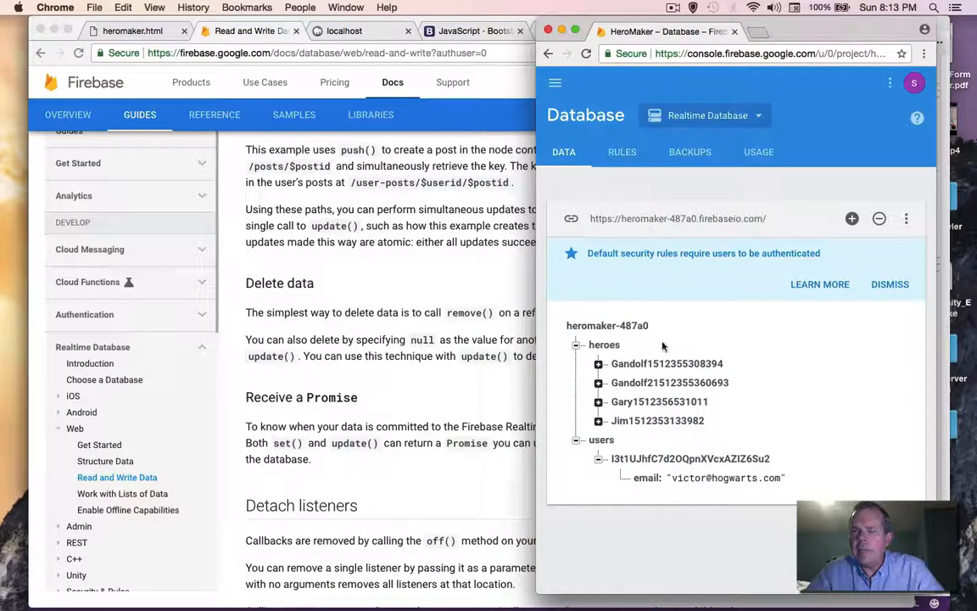
pyautogui.click(659, 400)
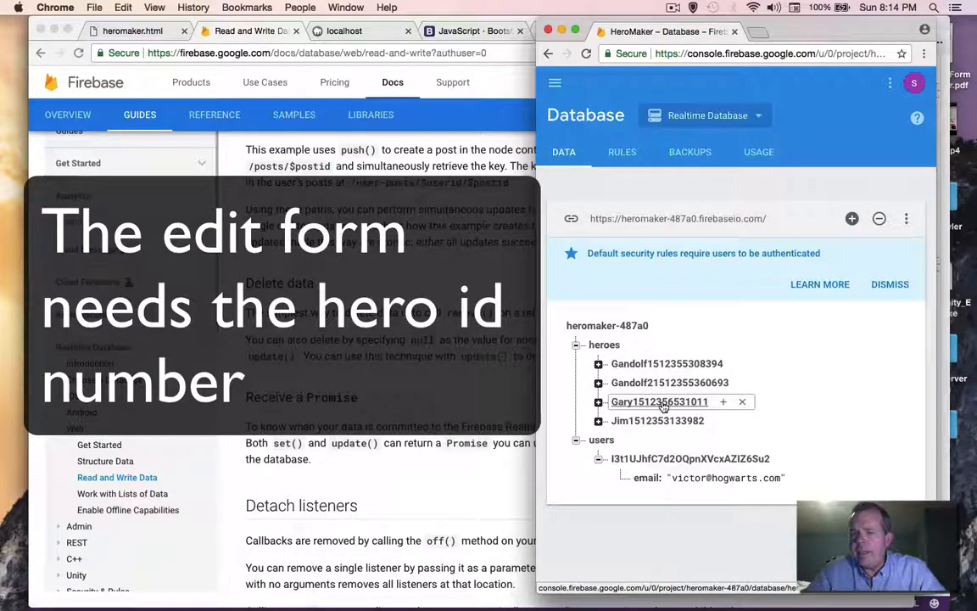
pyautogui.moveTo(667, 363)
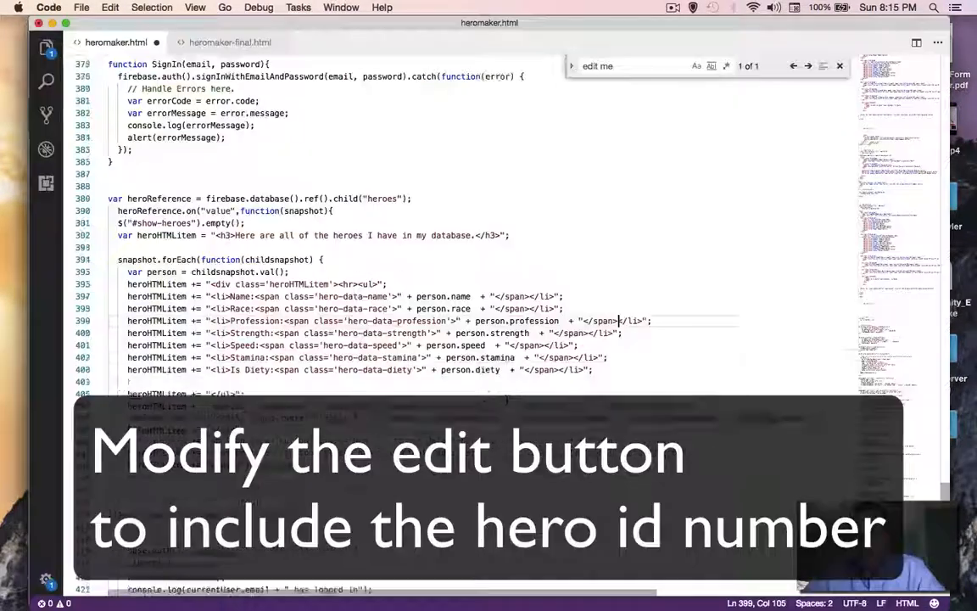
# Add data-heroid='" + person.id + "' to the edit-hero-button markup string
pyautogui.scroll(-3)
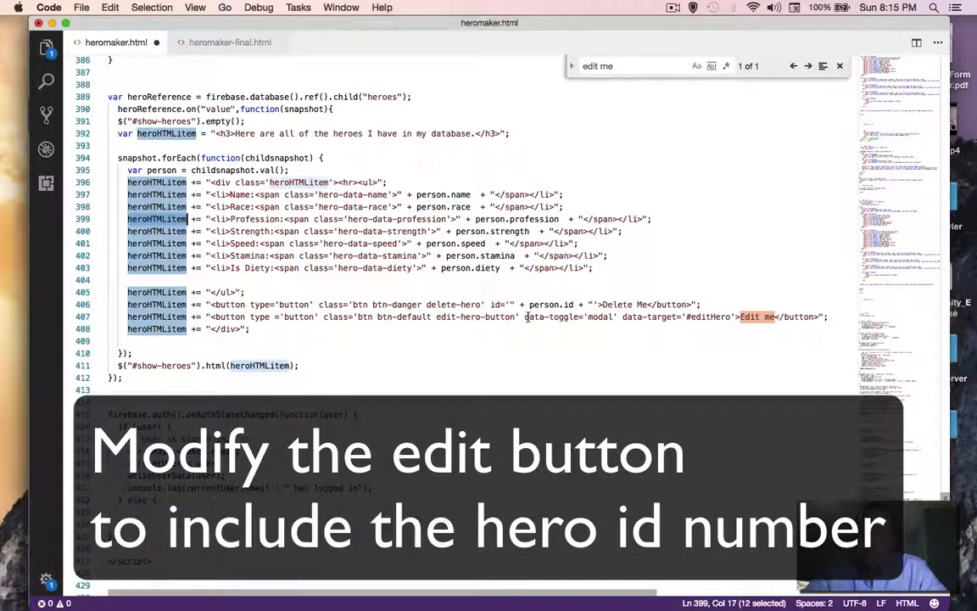
pyautogui.click(526, 318)
pyautogui.write('data-')
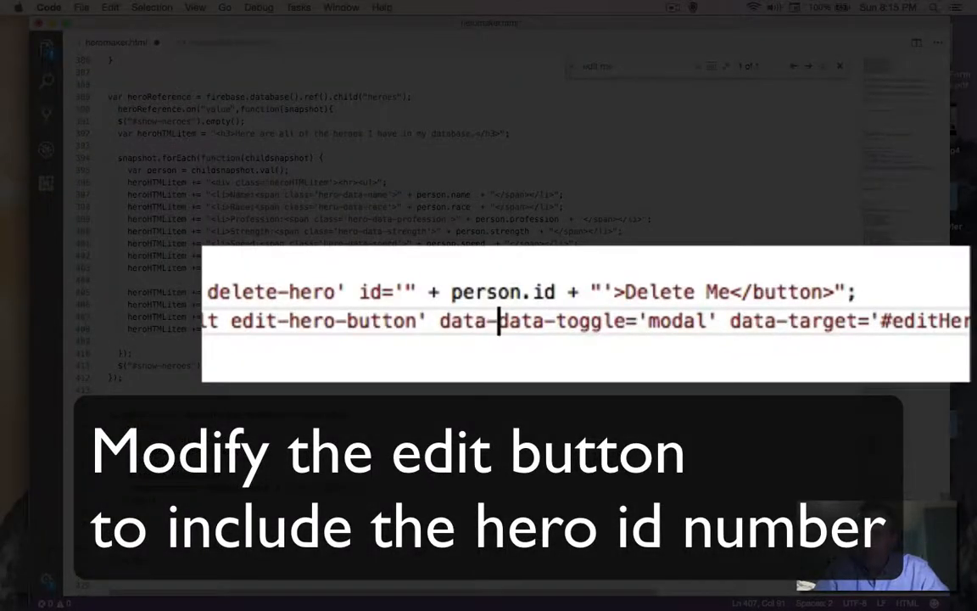
pyautogui.write('heroid= "')
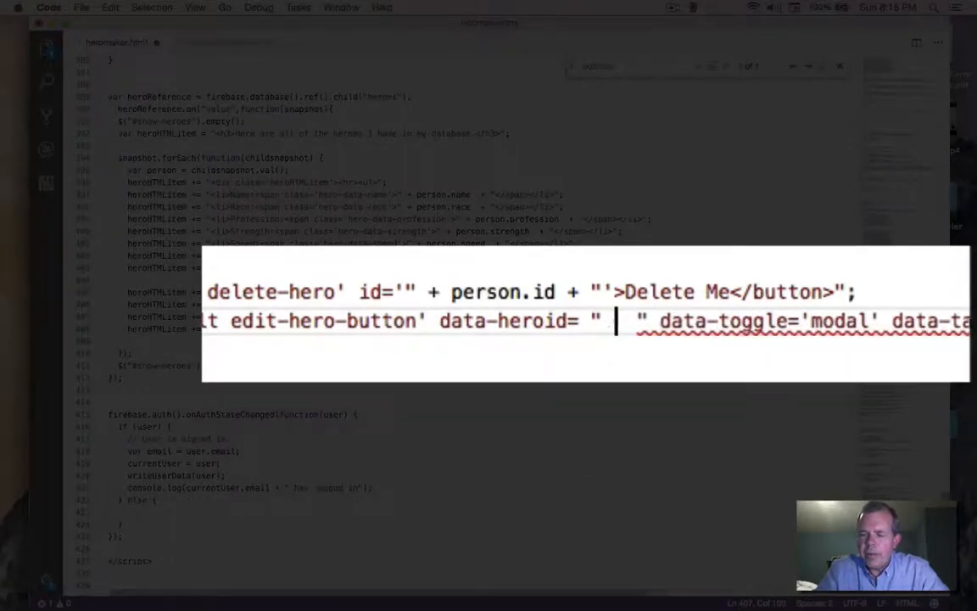
pyautogui.write('+    +')
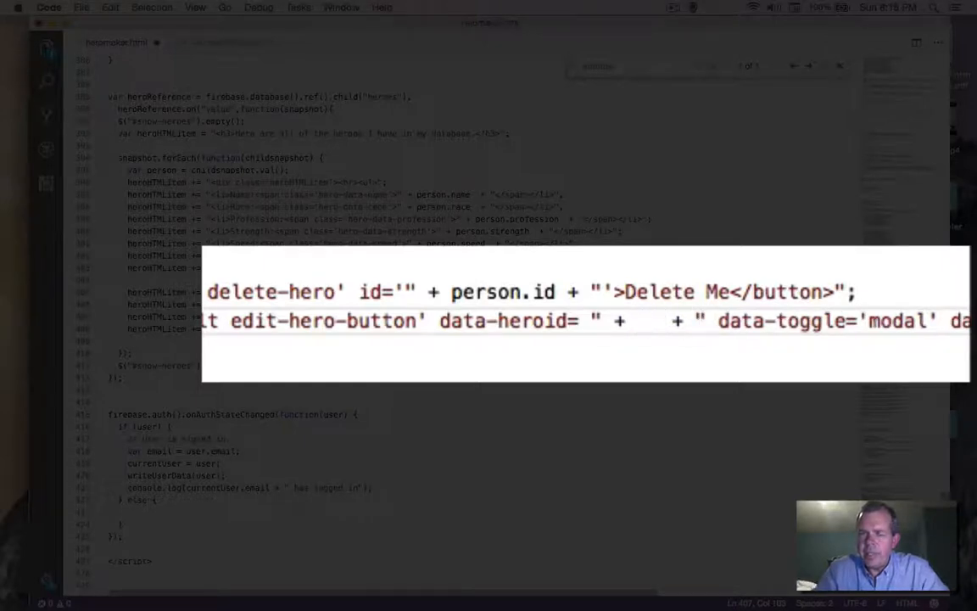
pyautogui.write('person.id')
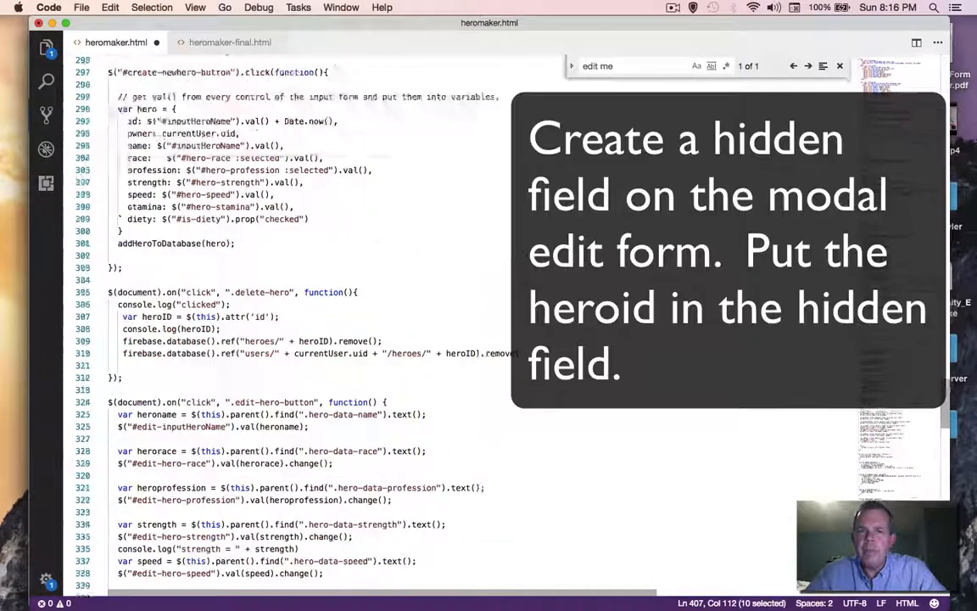
# Make the edit form's first input type="hidden" with id="heroid"
pyautogui.scroll(3)
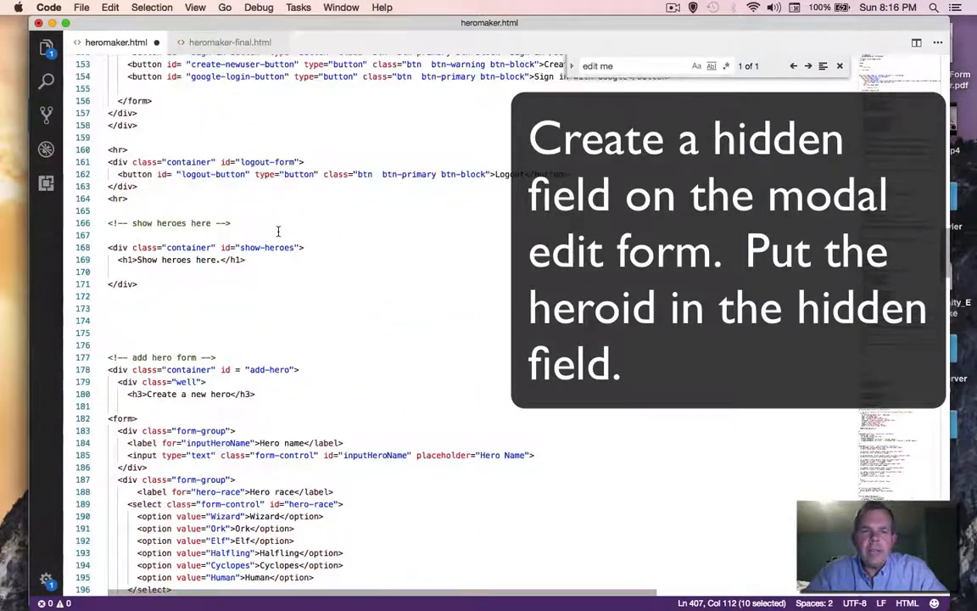
pyautogui.scroll(3)
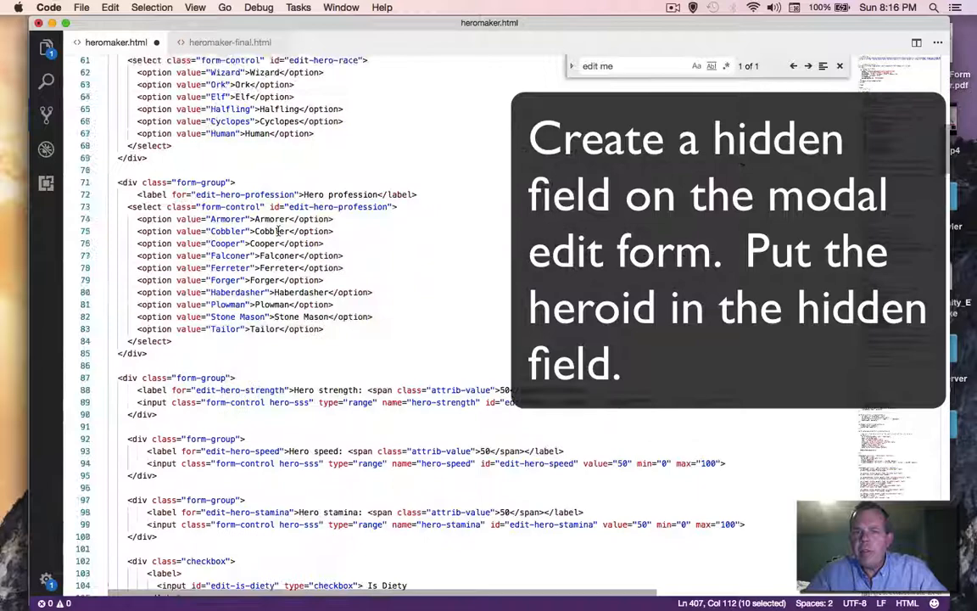
pyautogui.scroll(3)
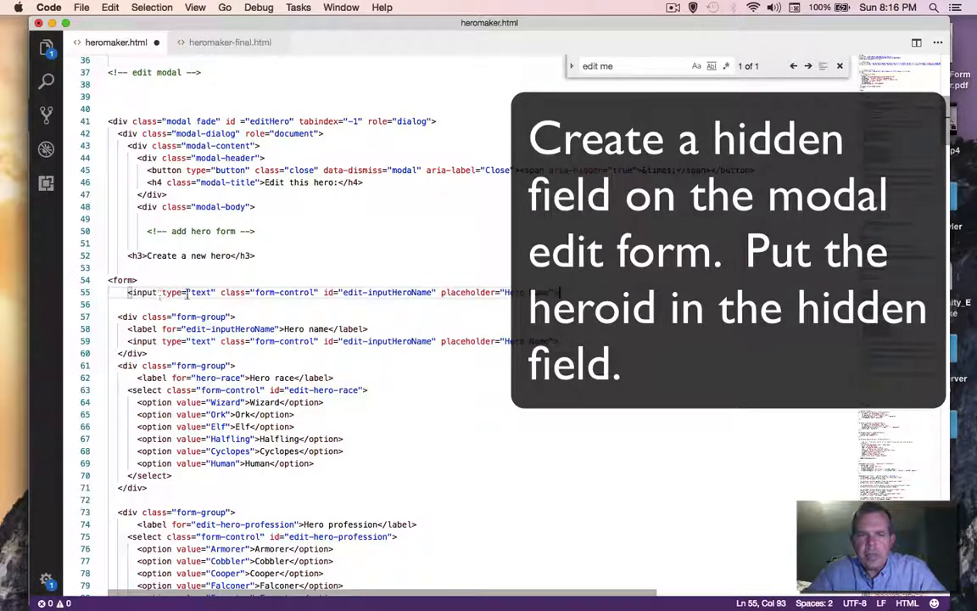
pyautogui.write('hid')
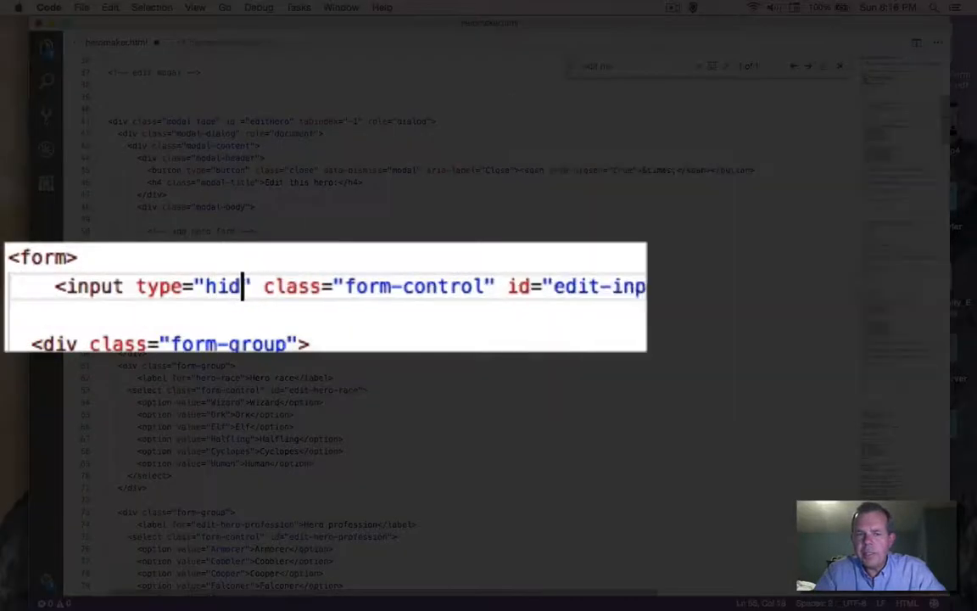
pyautogui.write('den')
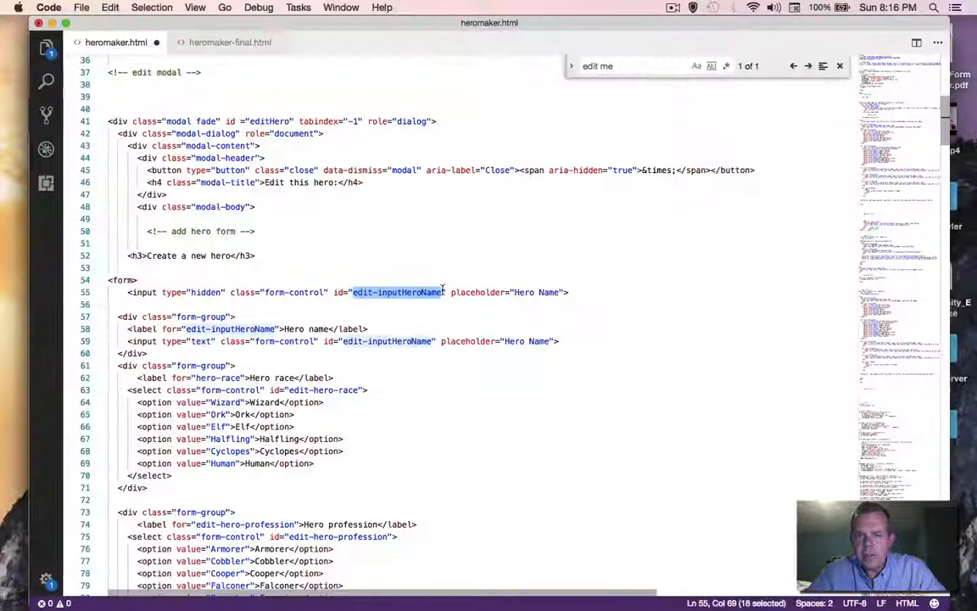
pyautogui.write('hero')
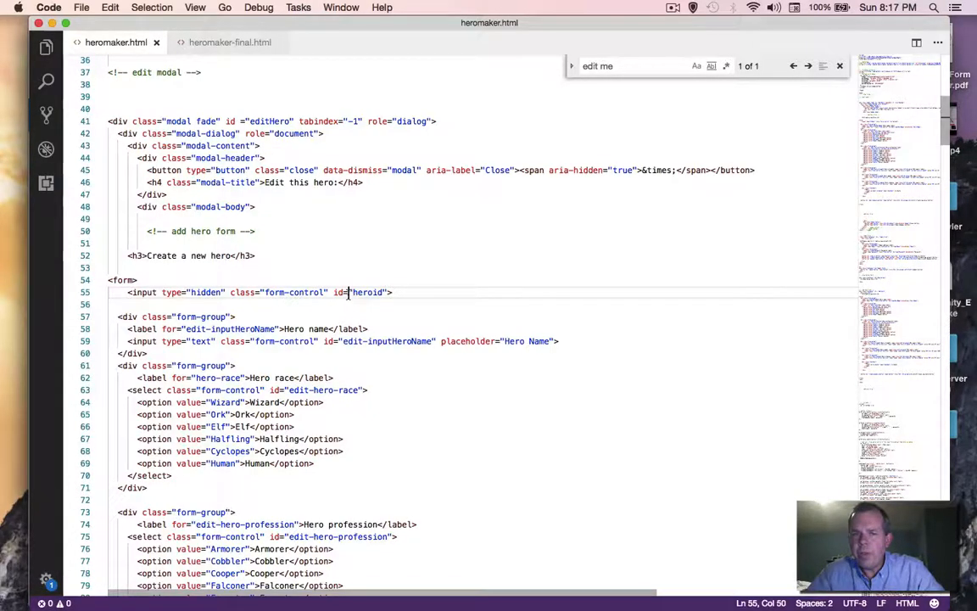
# Add var heroid = $(this).attr("data-heroid"); and begin a console.log line in the click handler
pyautogui.scroll(-3)
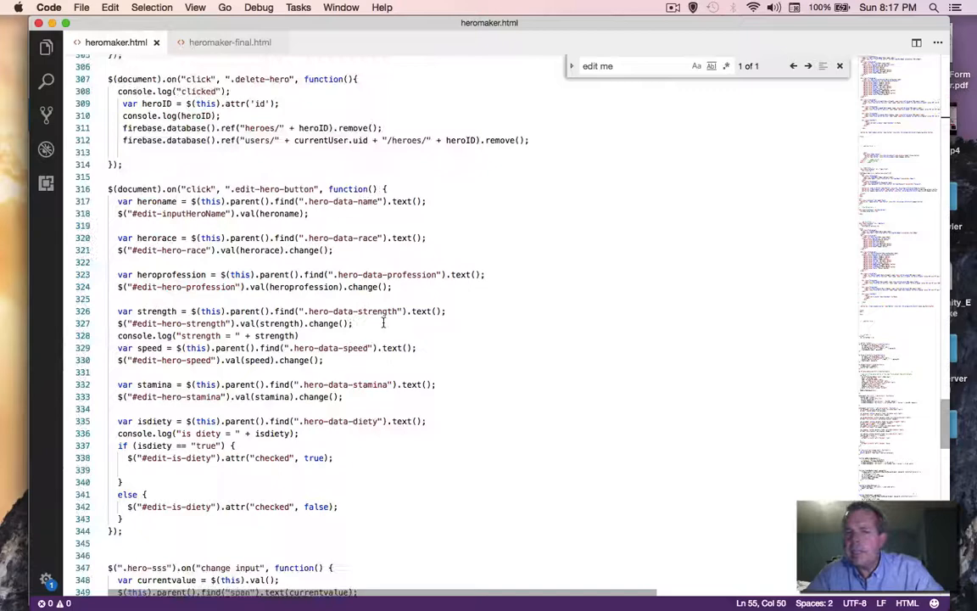
pyautogui.scroll(3)
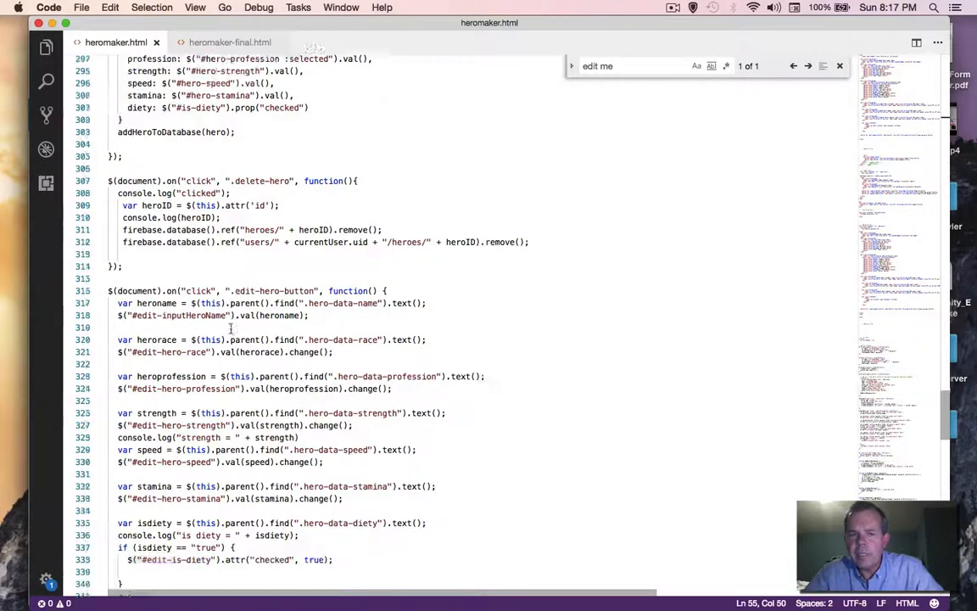
pyautogui.scroll(-3)
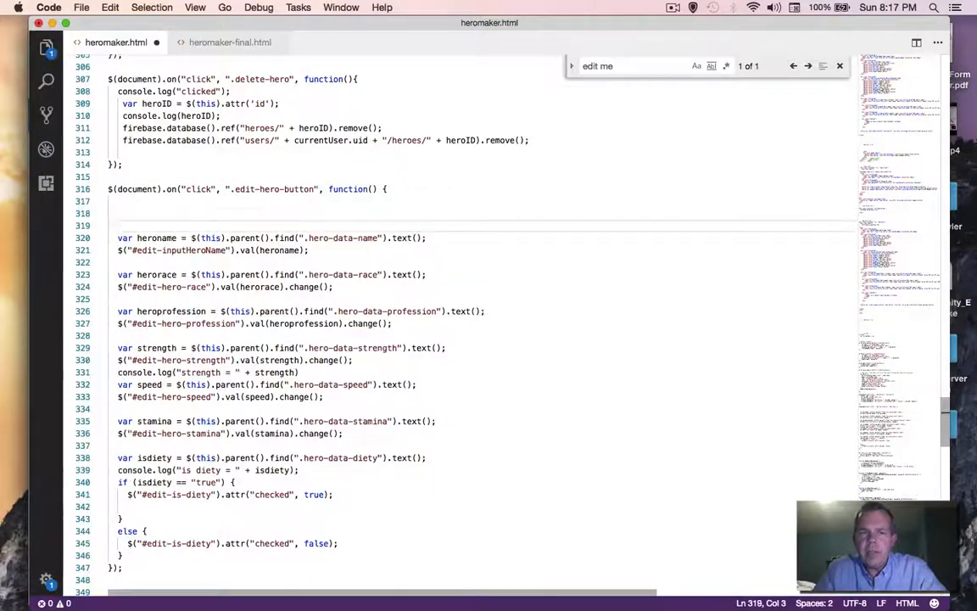
pyautogui.write('va')
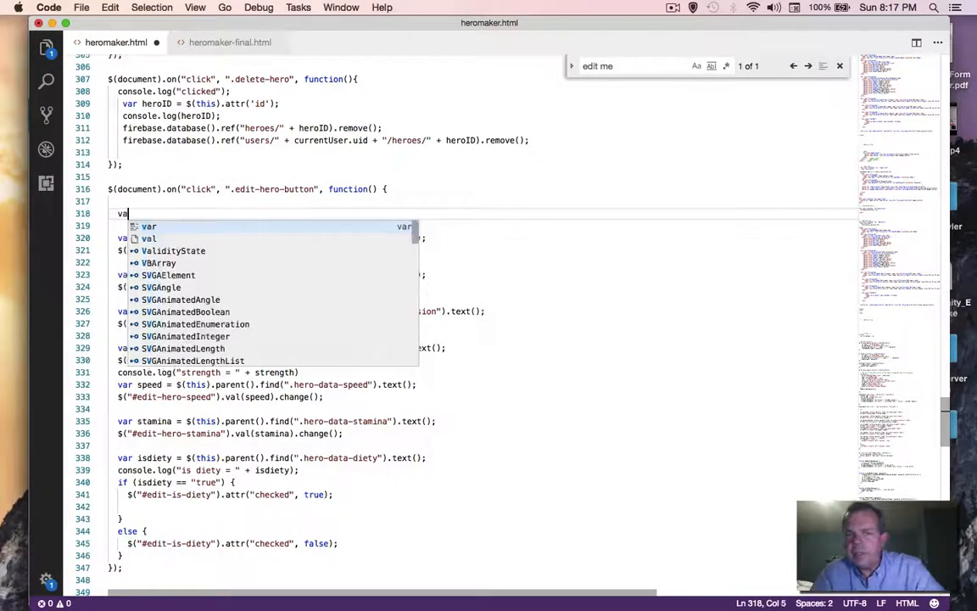
pyautogui.write('heroid = $(this).attr("data')
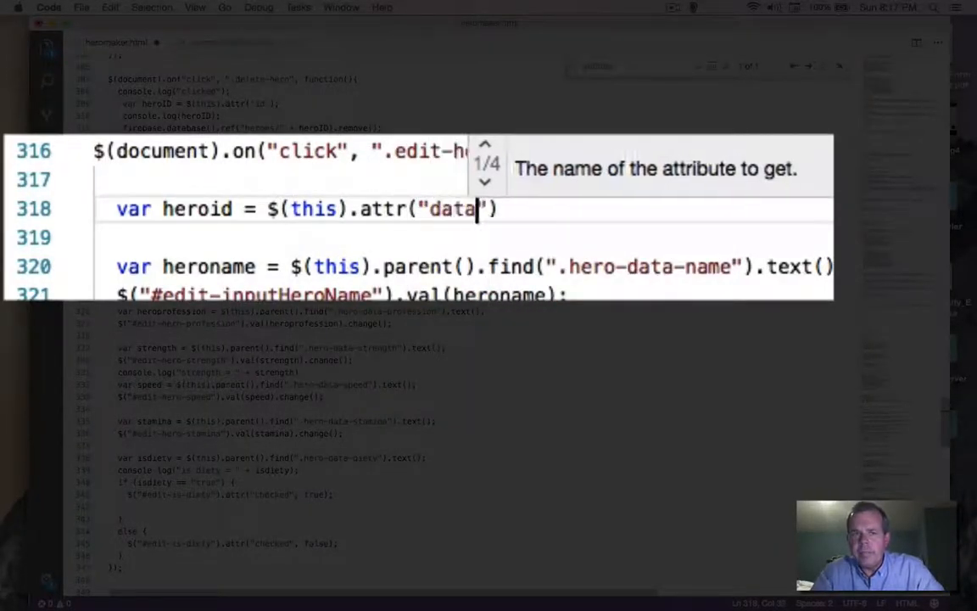
pyautogui.write('-heroid')
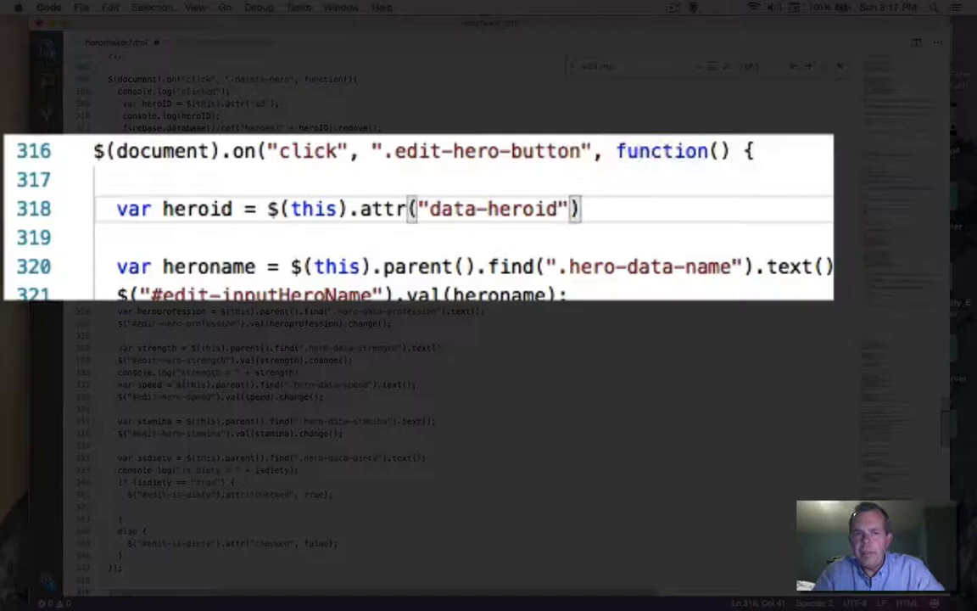
pyautogui.write(';')
pyautogui.press('Return')
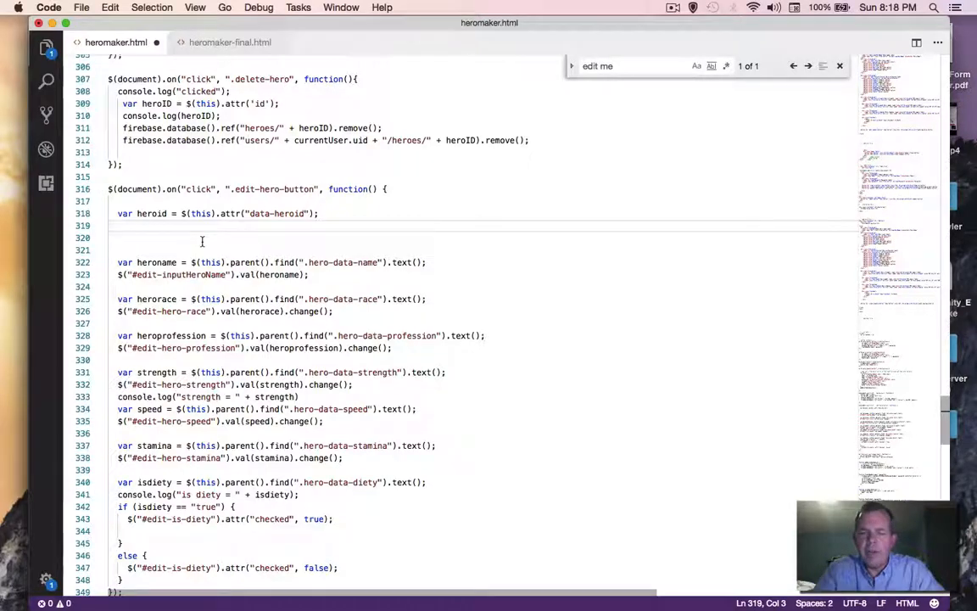
pyautogui.write('console.log')
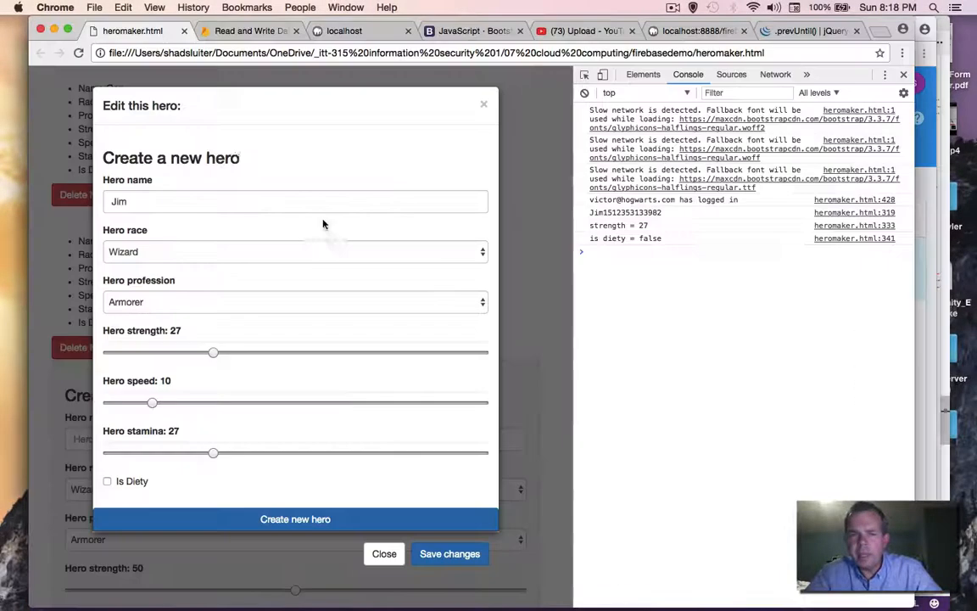
# Reload the page and bring up Gary's edit form, checking his id in the console
pyautogui.click(383, 553)
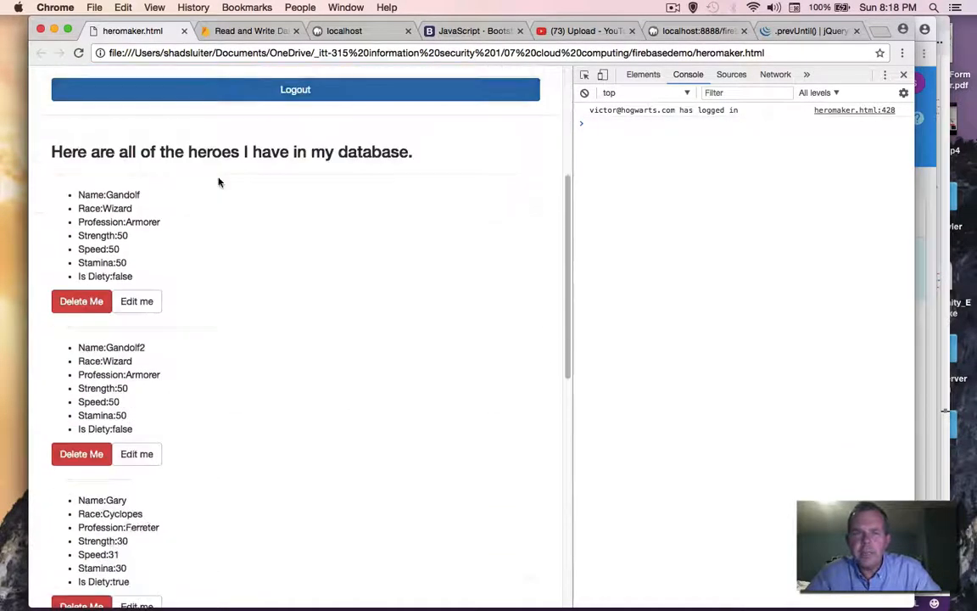
pyautogui.scroll(-3)
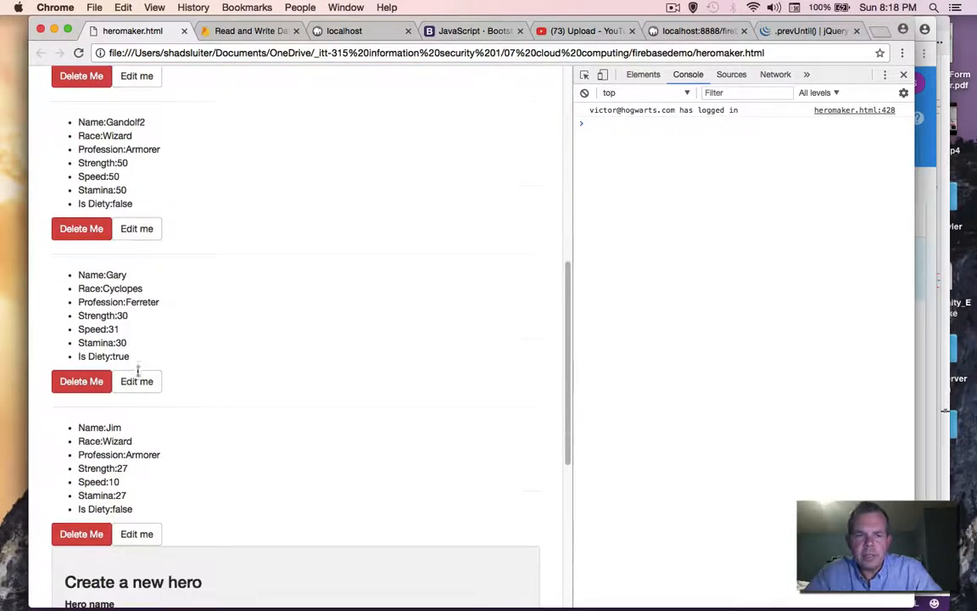
pyautogui.click(136, 380)
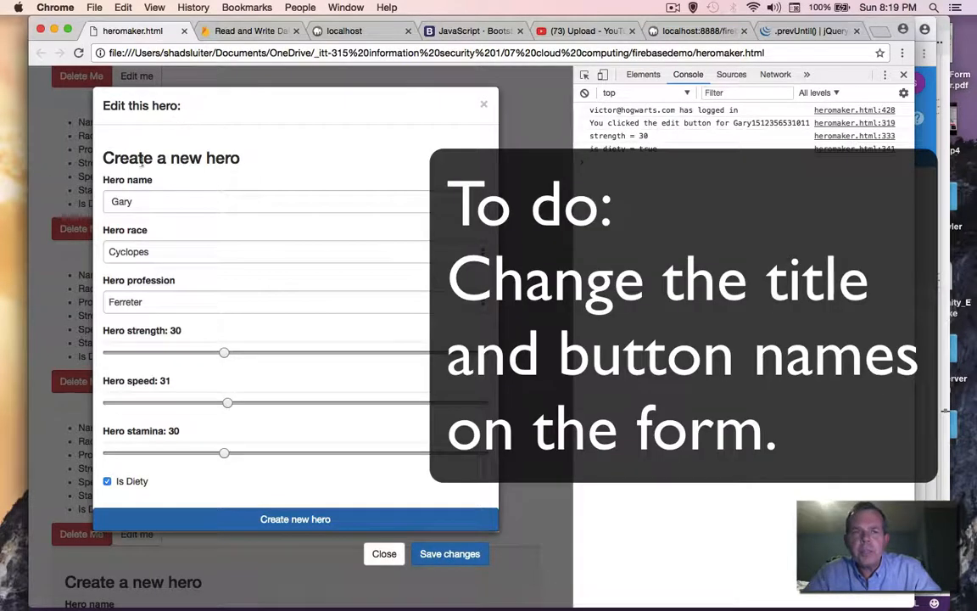
pyautogui.doubleClick(170, 158)
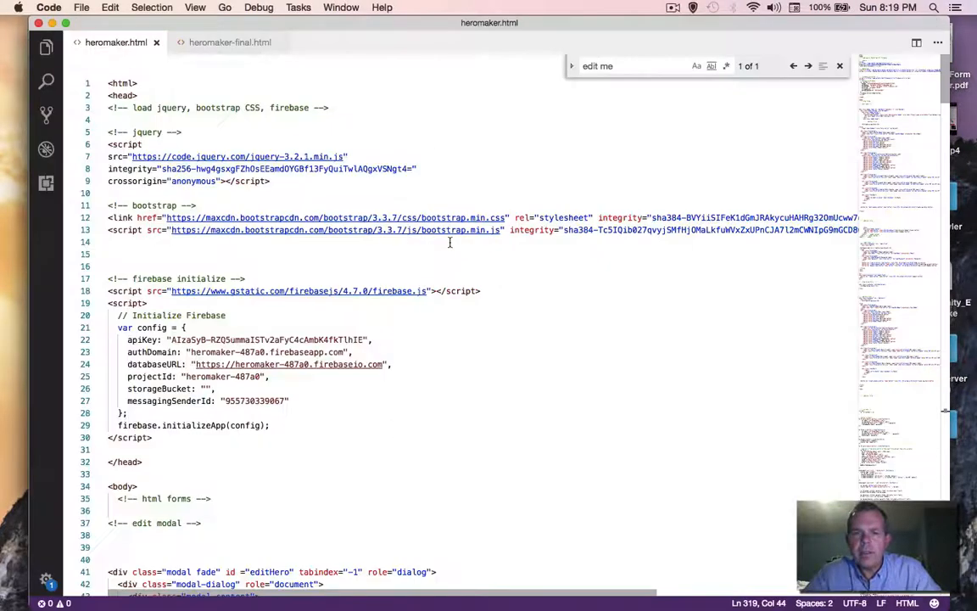
# Relabel the edit form's 'Create new Hero' button to 'Update this hero'
pyautogui.scroll(-3)
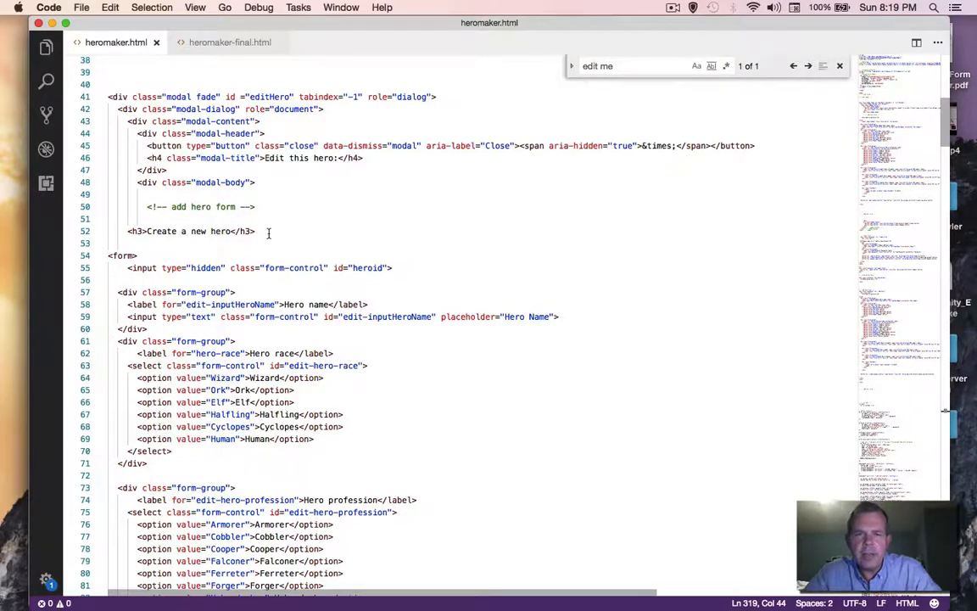
pyautogui.tripleClick(195, 231)
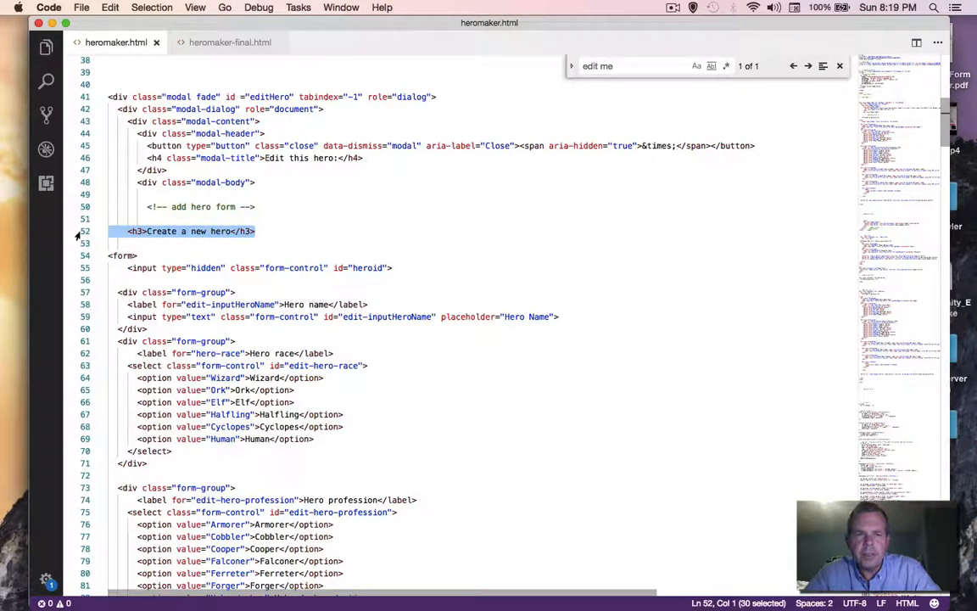
pyautogui.scroll(-3)
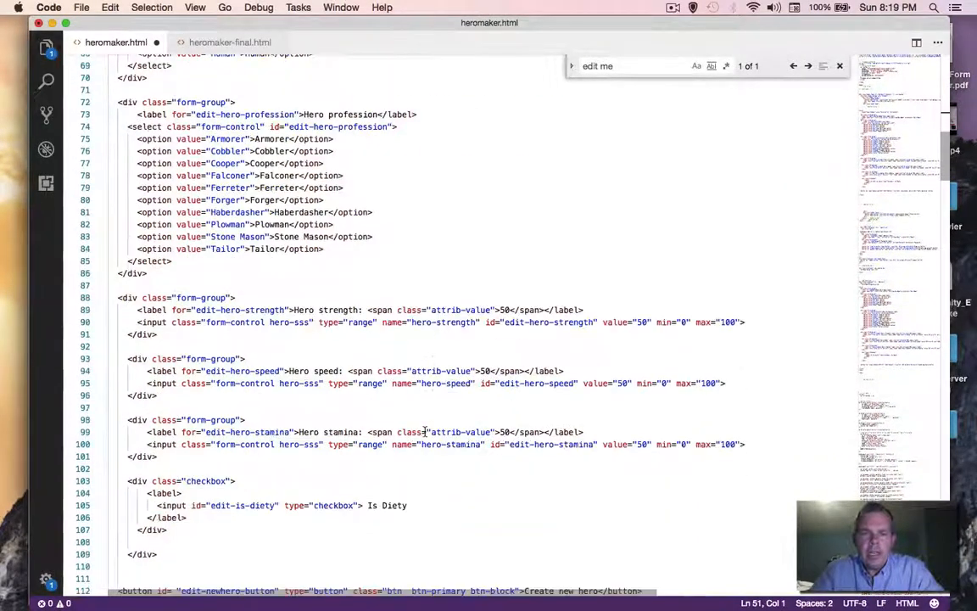
pyautogui.scroll(-3)
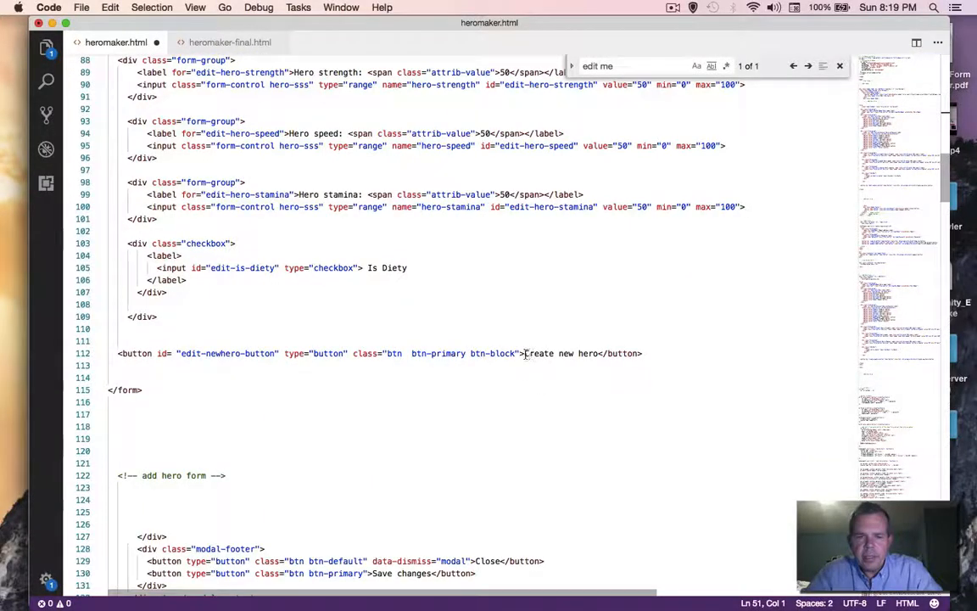
pyautogui.doubleClick(564, 353)
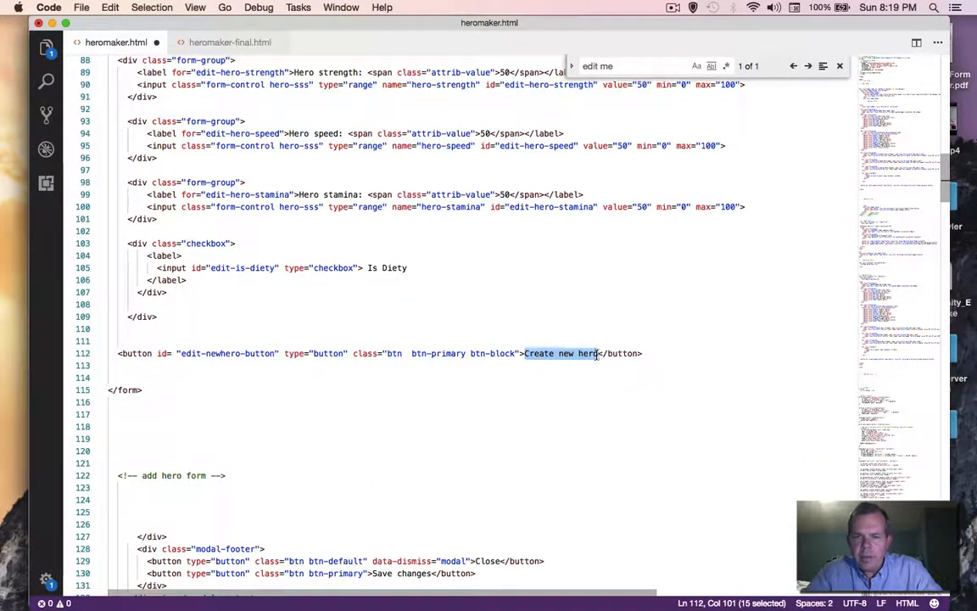
pyautogui.write('Update th')
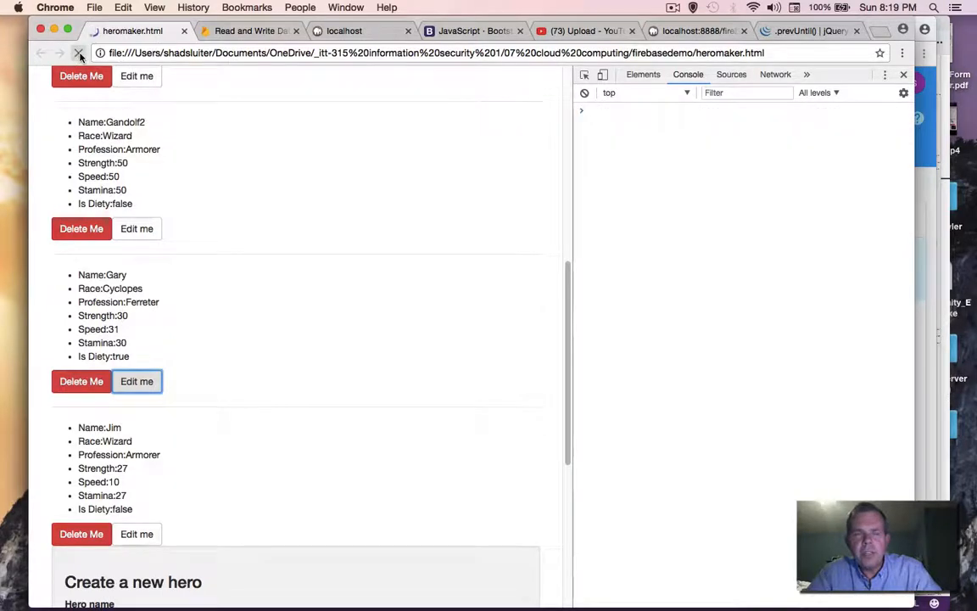
# Reload heromaker.html so the hero list shows the latest code
pyautogui.click(78, 53)
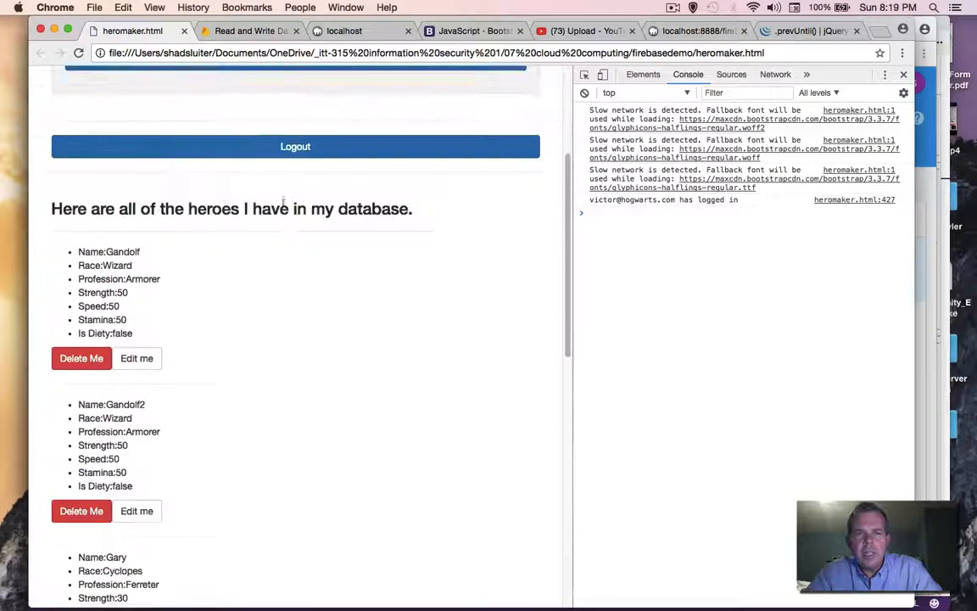
pyautogui.click(136, 511)
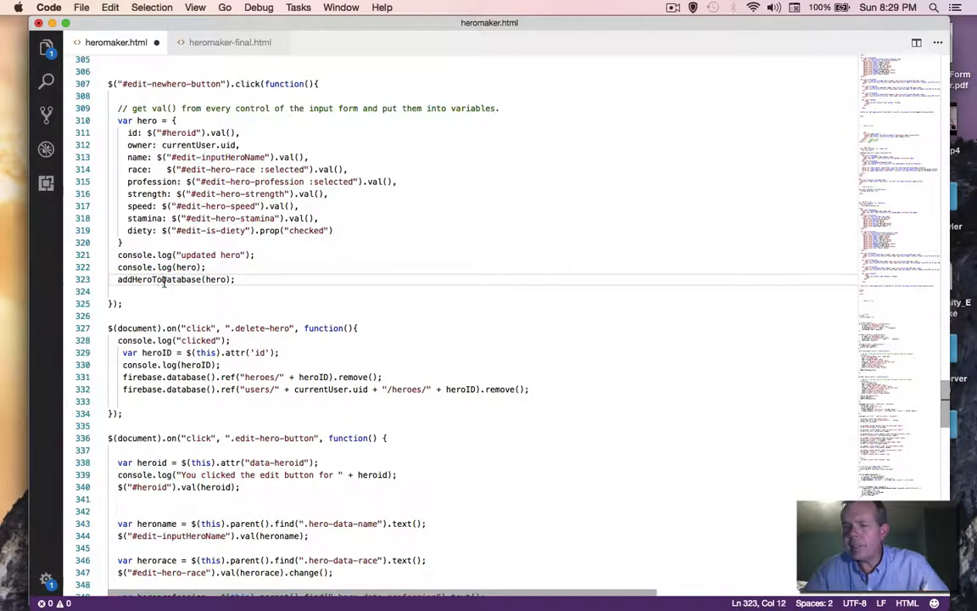
pyautogui.moveTo(185, 266)
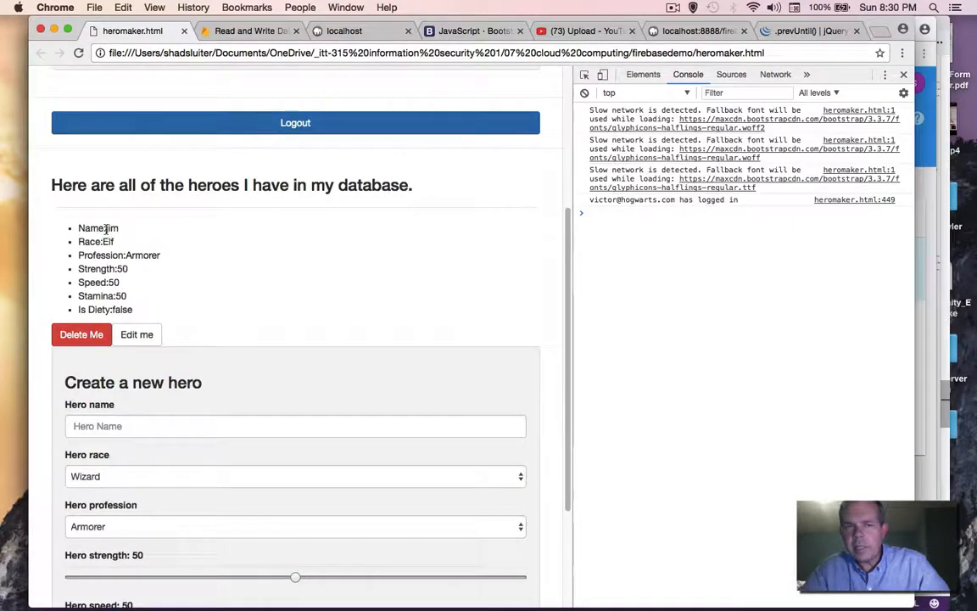
# In jim's edit form set strength 87, speed 86, race Cyclopes and tick Is Diety
pyautogui.doubleClick(95, 241)
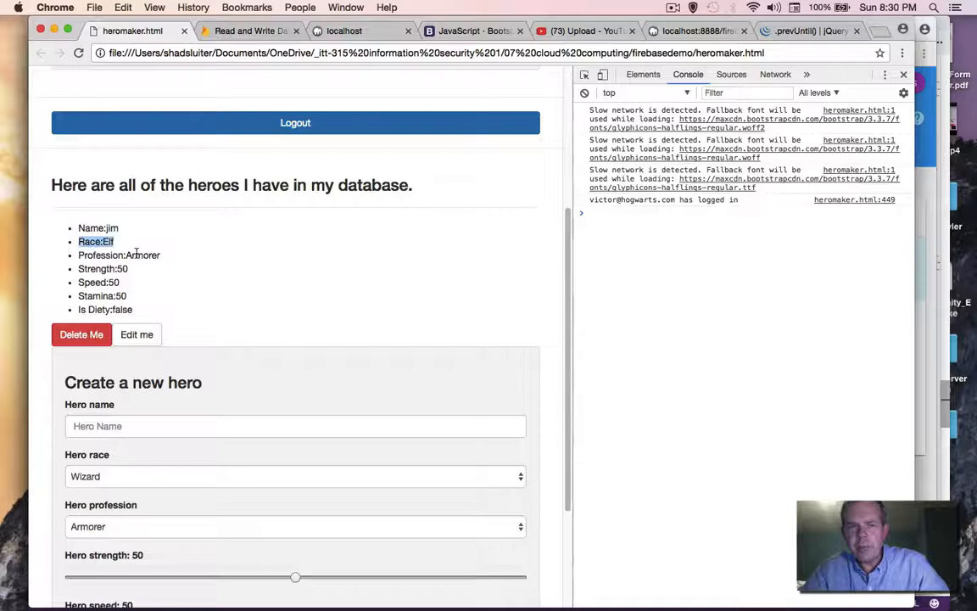
pyautogui.click(136, 332)
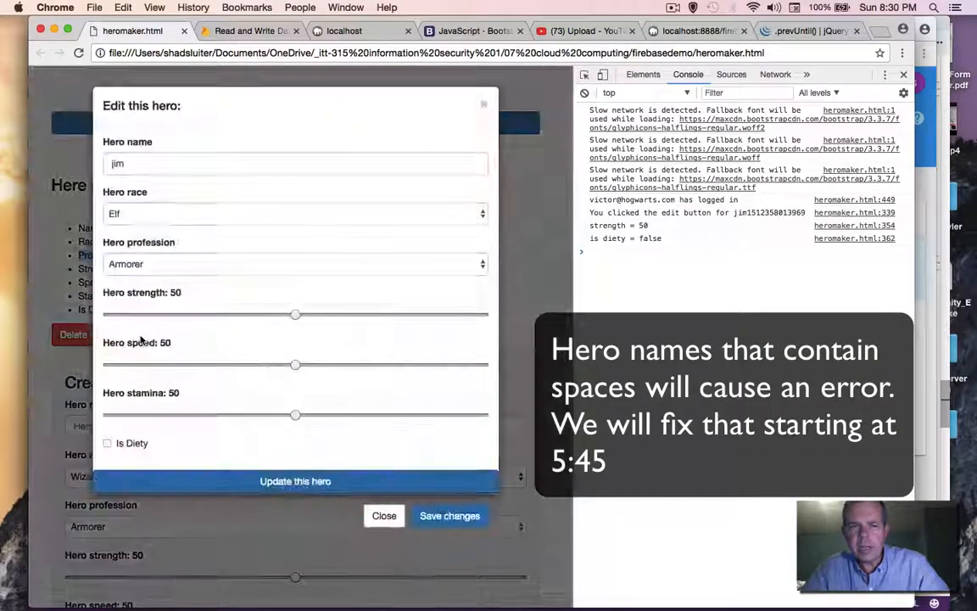
pyautogui.moveTo(296, 314); pyautogui.dragTo(427, 314)
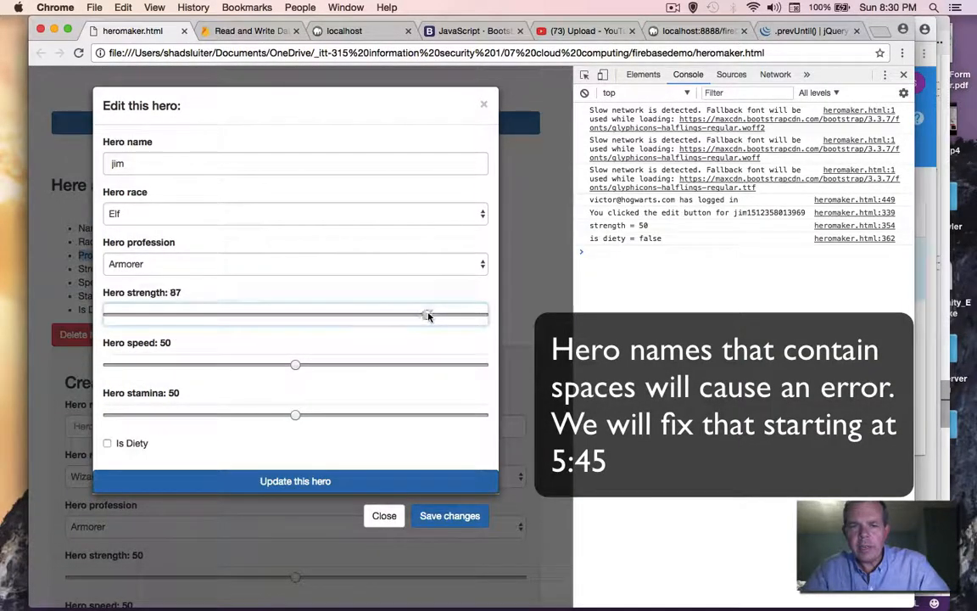
pyautogui.moveTo(296, 364); pyautogui.dragTo(424, 365)
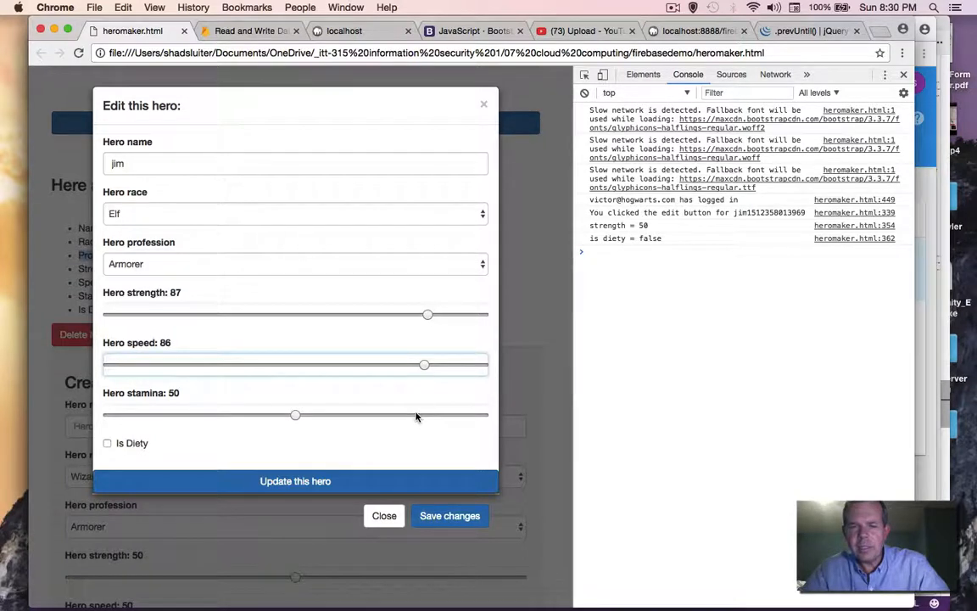
pyautogui.click(295, 214)
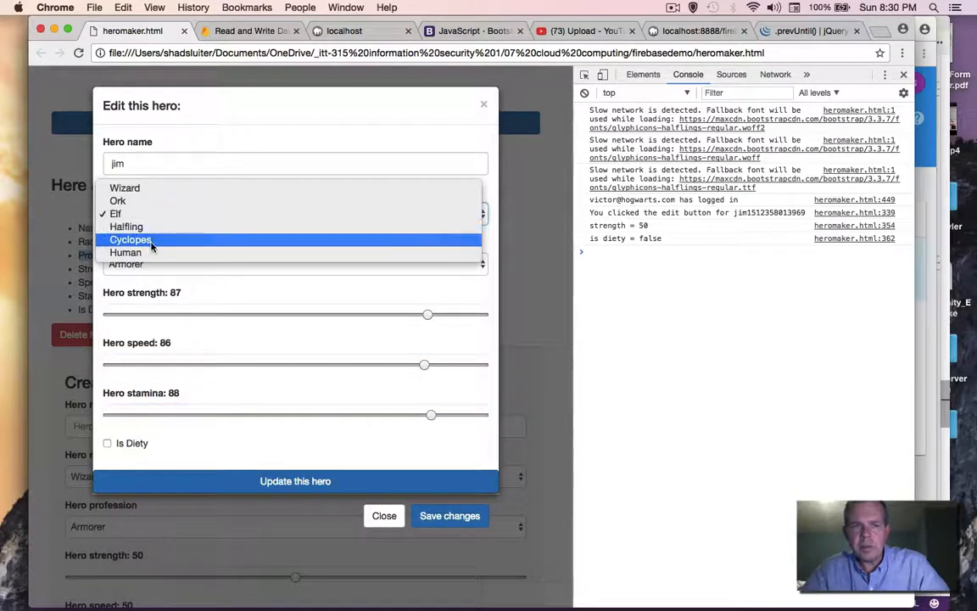
pyautogui.click(130, 239)
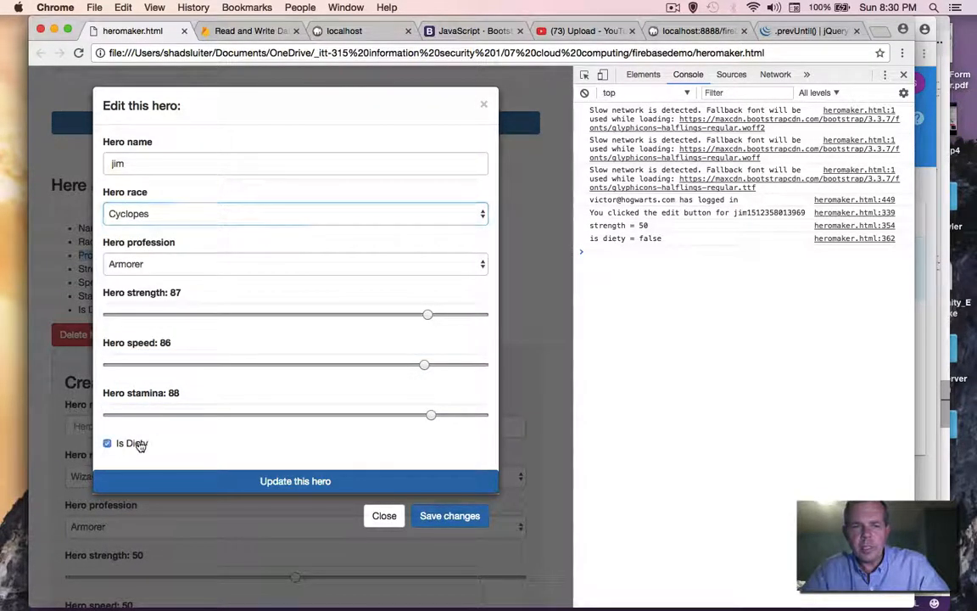
pyautogui.click(295, 482)
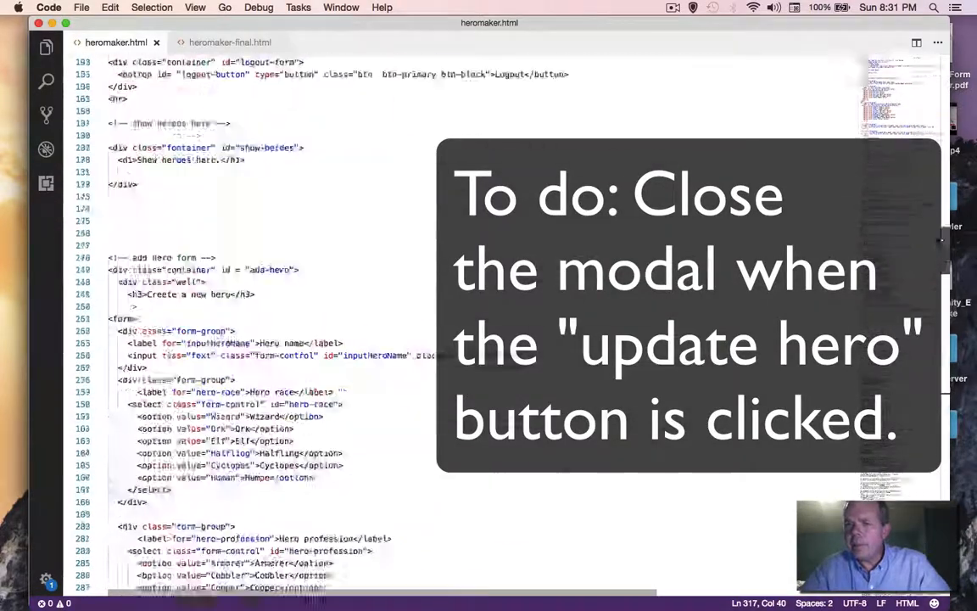
# Add data-dismiss="modal" to the Update this hero button tag
pyautogui.scroll(3)
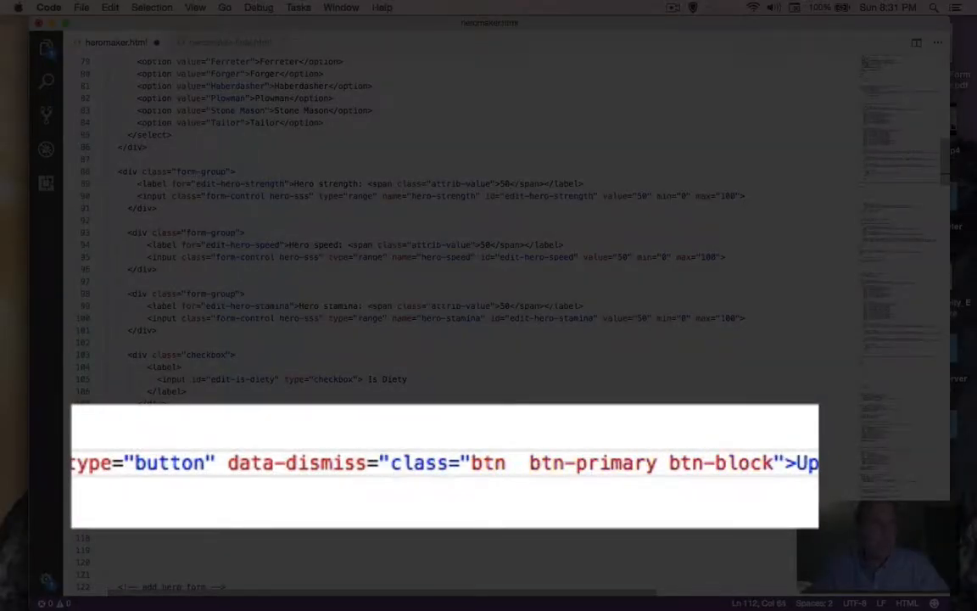
pyautogui.write('modal')
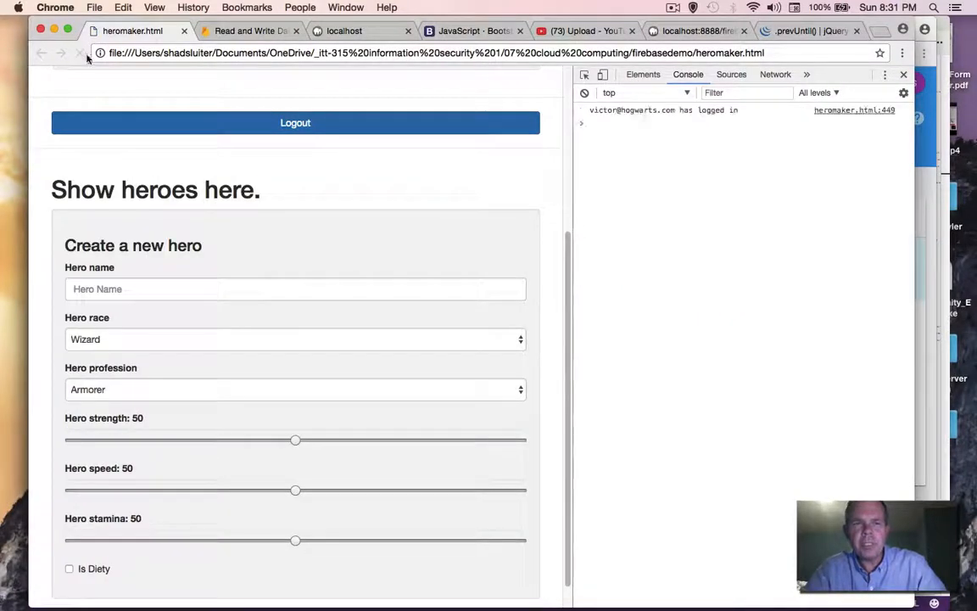
# Reload, set jim's speed to 30 and profession Falconer, and update him with the form closing
pyautogui.click(78, 52)
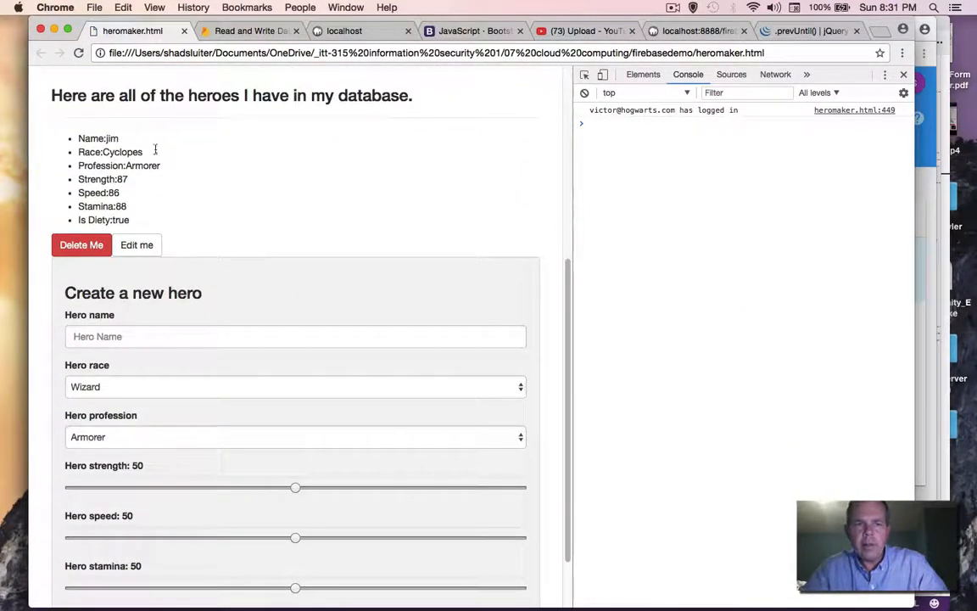
pyautogui.click(136, 245)
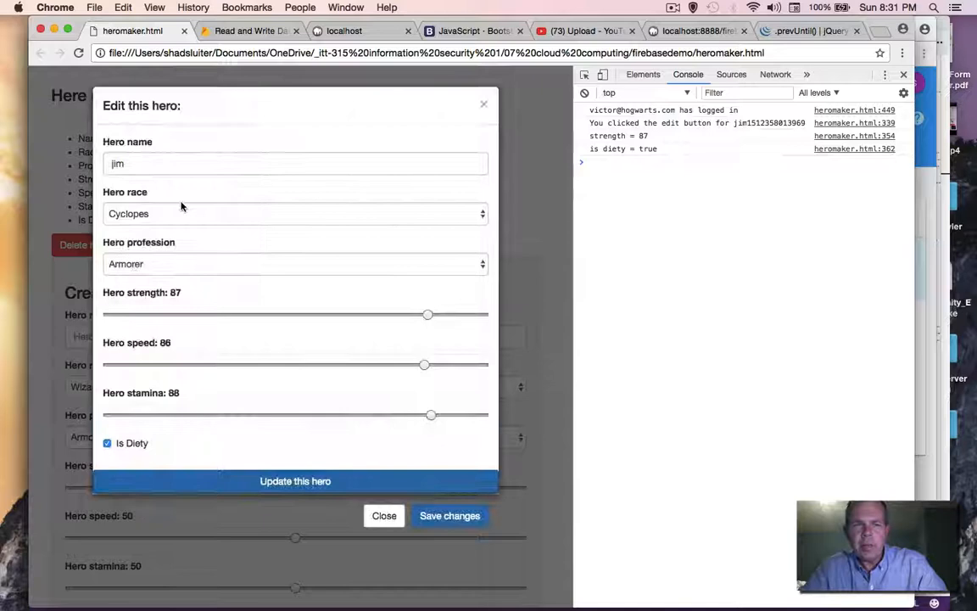
pyautogui.moveTo(424, 365); pyautogui.dragTo(224, 365)
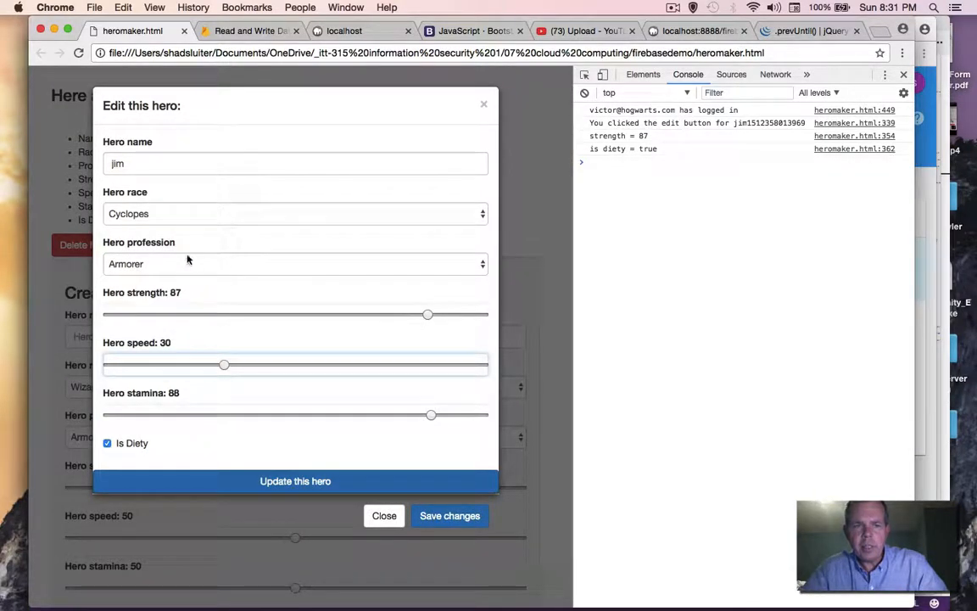
pyautogui.click(295, 265)
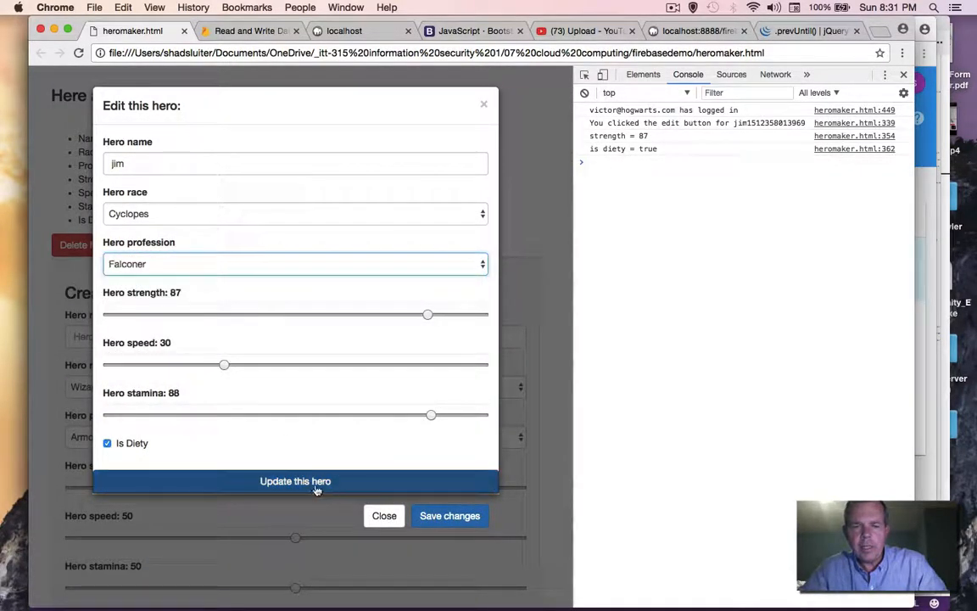
pyautogui.click(295, 481)
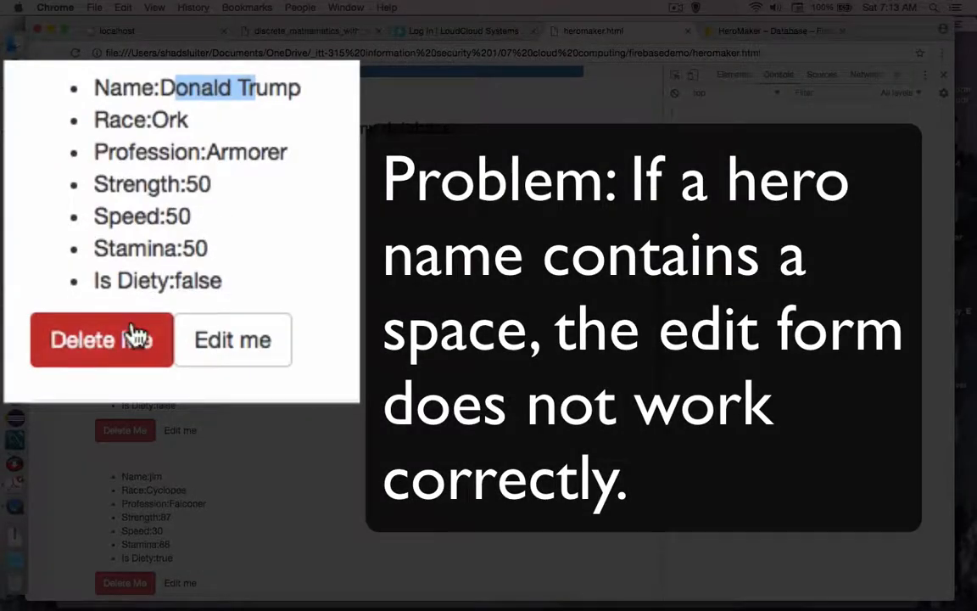
# Change Donald Trump's race to Cyclopes and update, then switch to the Firebase database
pyautogui.click(231, 339)
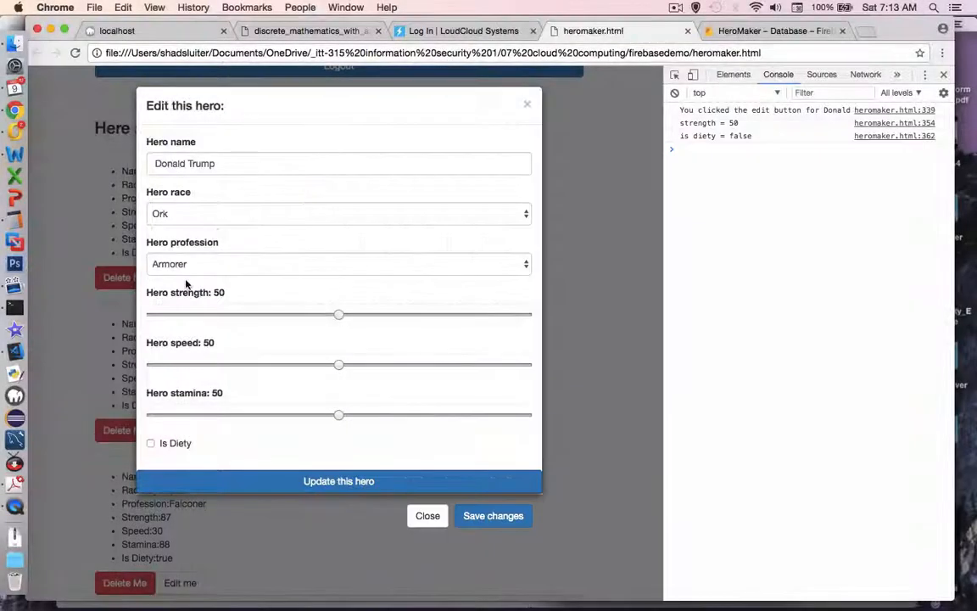
pyautogui.click(339, 213)
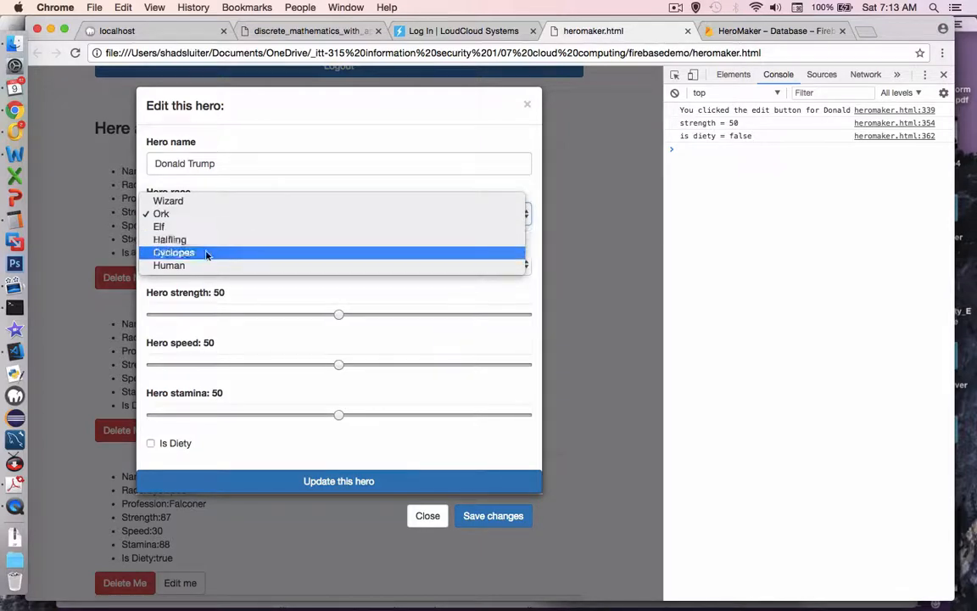
pyautogui.click(173, 251)
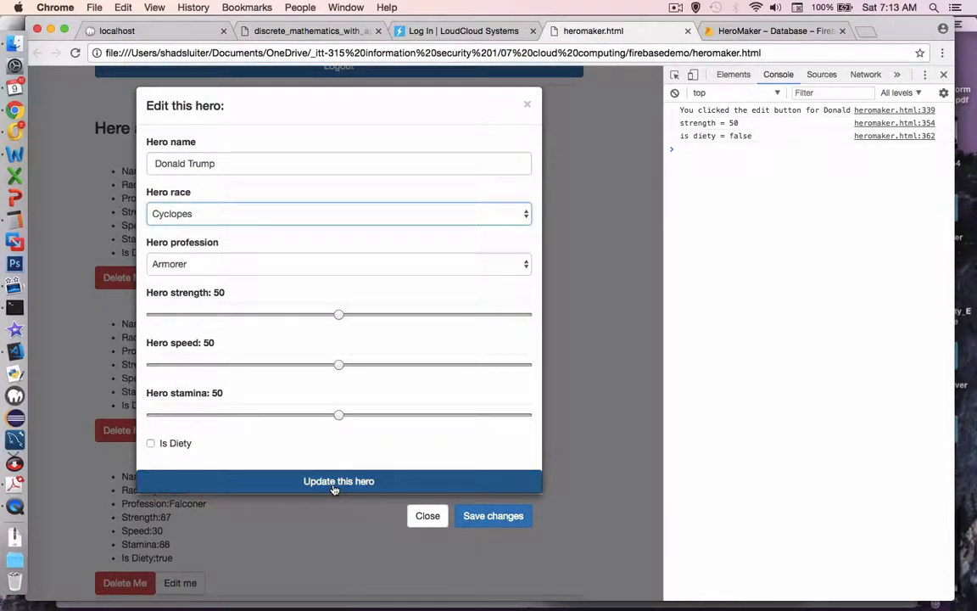
pyautogui.click(339, 482)
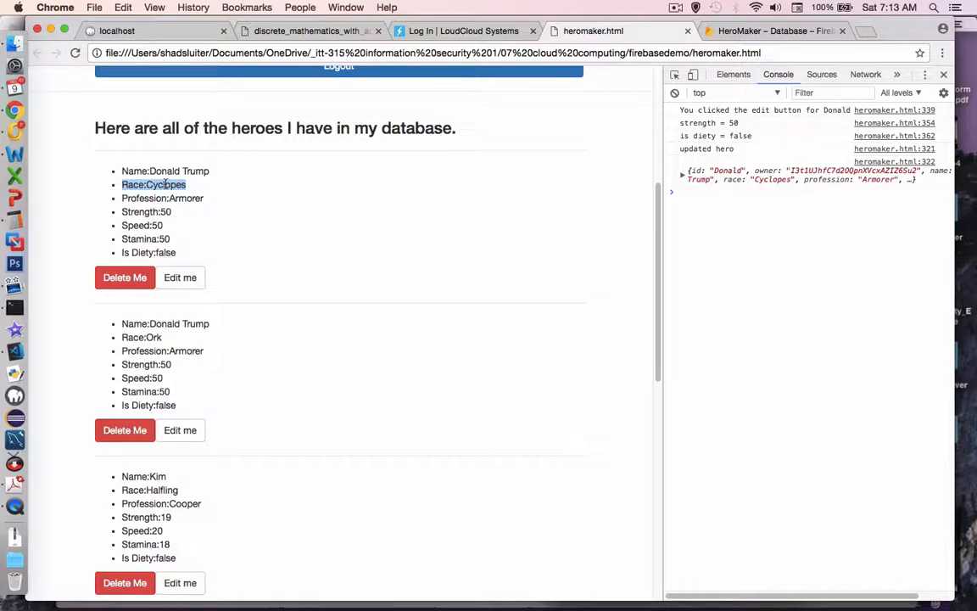
pyautogui.moveTo(451, 91)
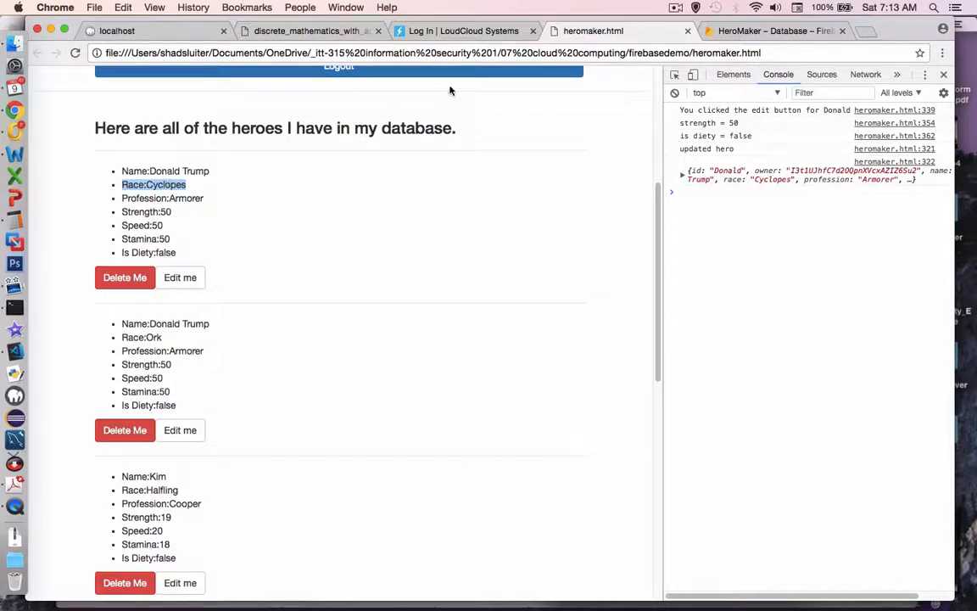
pyautogui.click(772, 31)
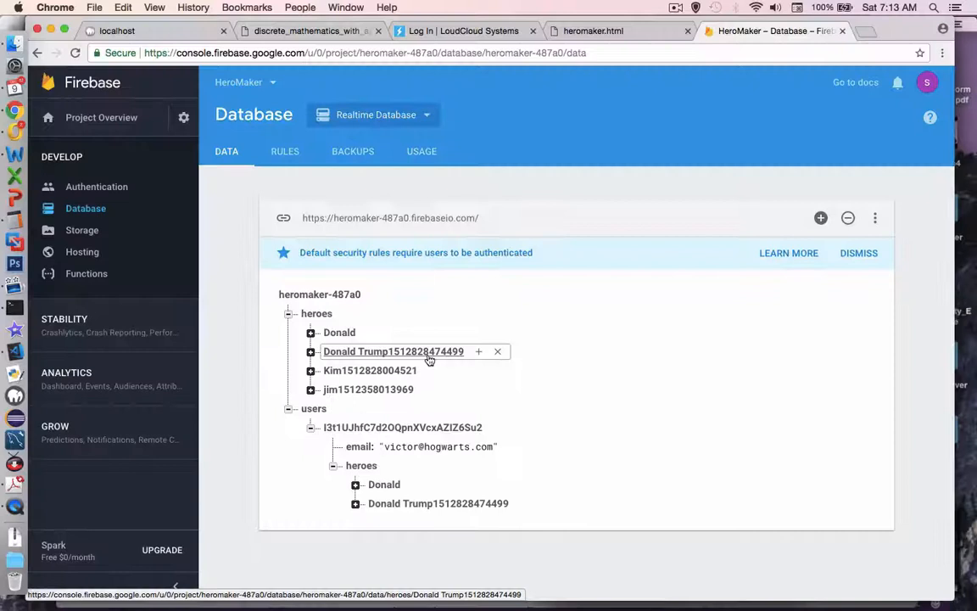
pyautogui.moveTo(362, 356)
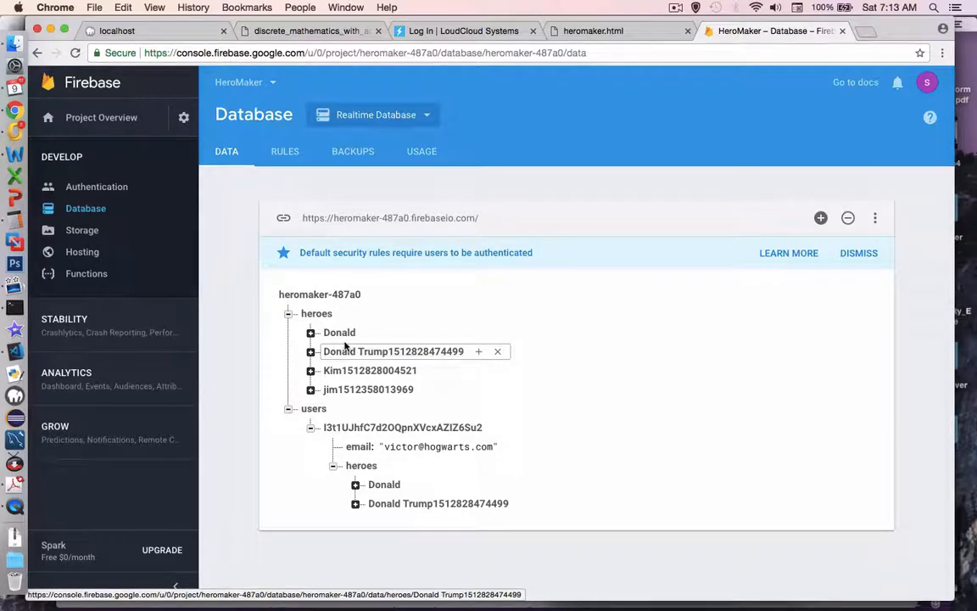
pyautogui.moveTo(339, 331)
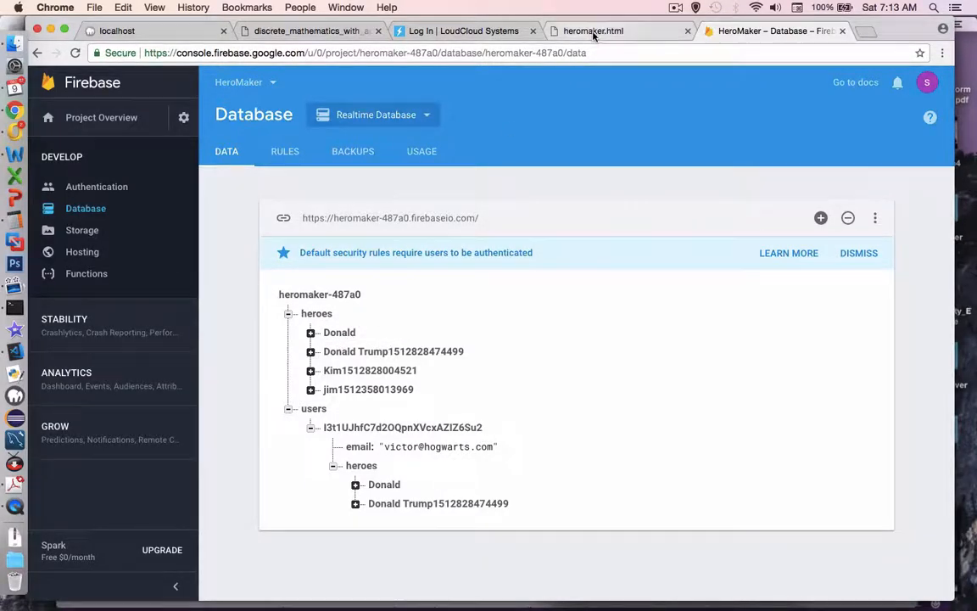
# Return to the HeroMaker page after confirming the separate Donald record in Firebase
pyautogui.click(594, 30)
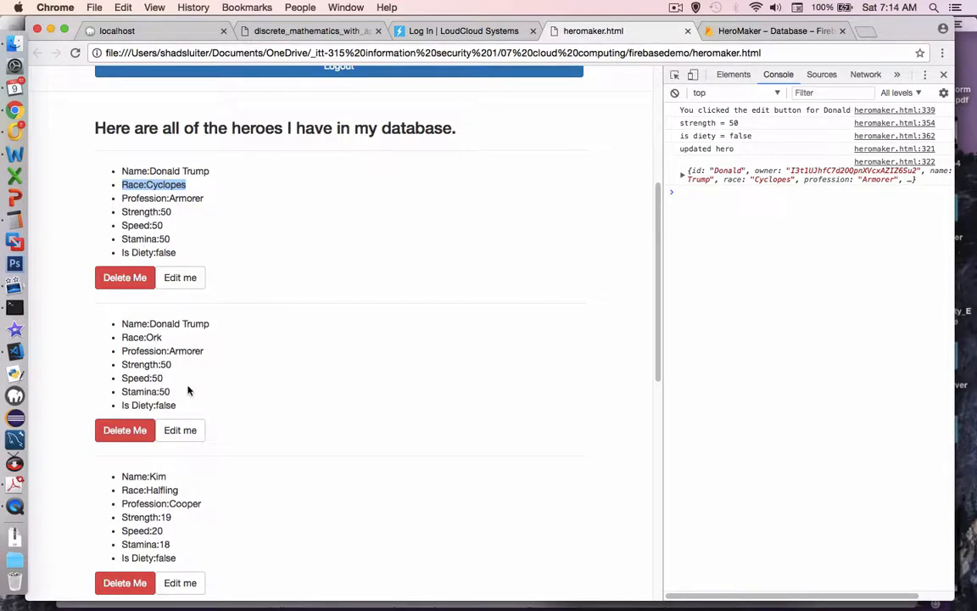
pyautogui.moveTo(180, 431)
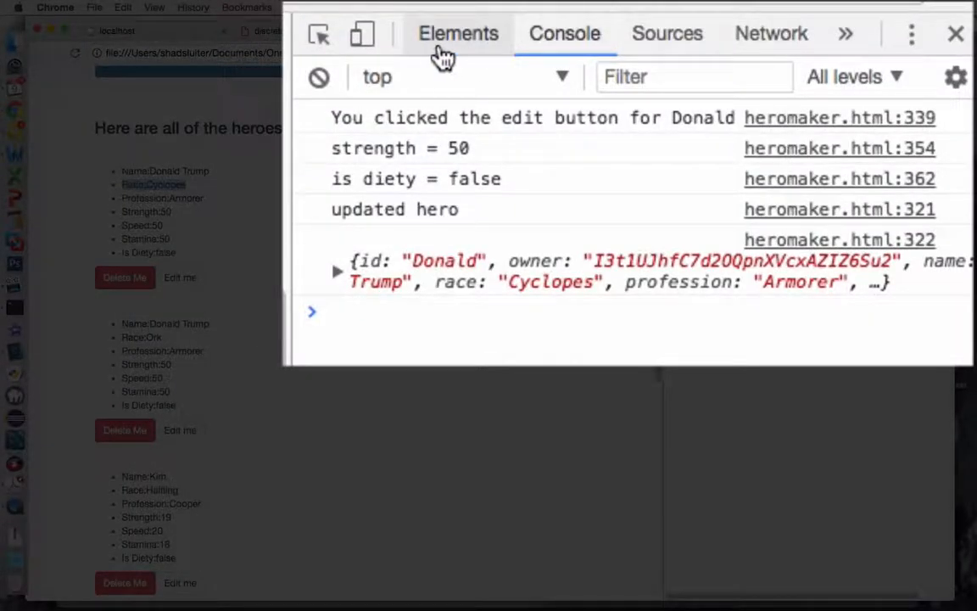
# Show the Elements markup to view the second Donald Trump hero's edit button
pyautogui.click(458, 34)
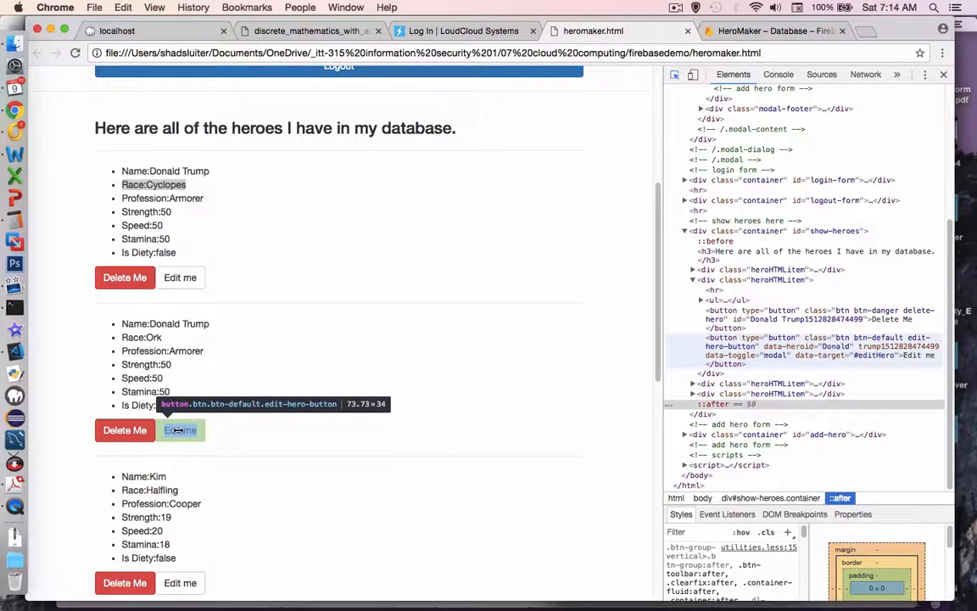
# Select the second hero's edit-hero-button to read its data-heroid, which holds only 'Donald'
pyautogui.click(179, 431)
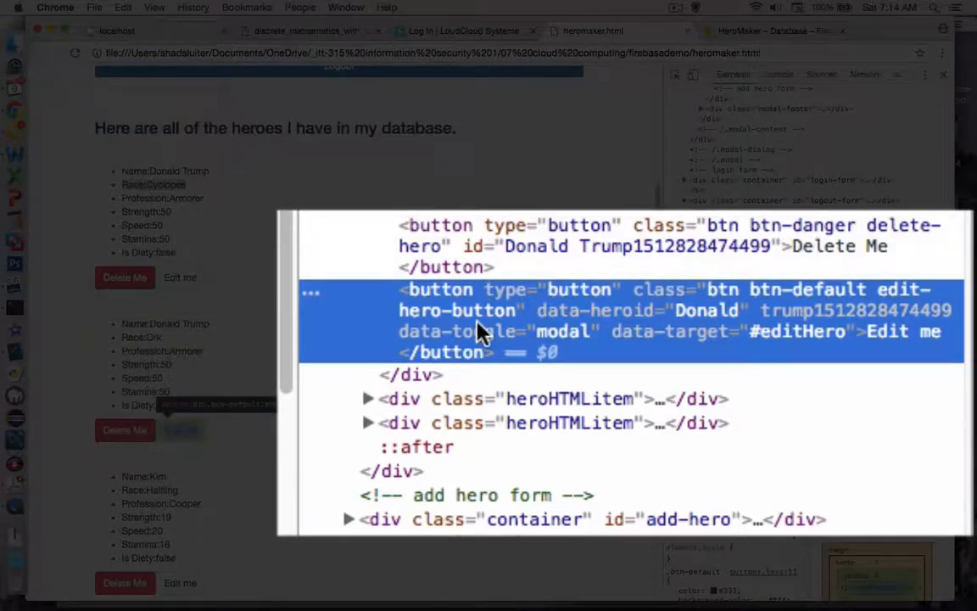
pyautogui.moveTo(506, 339)
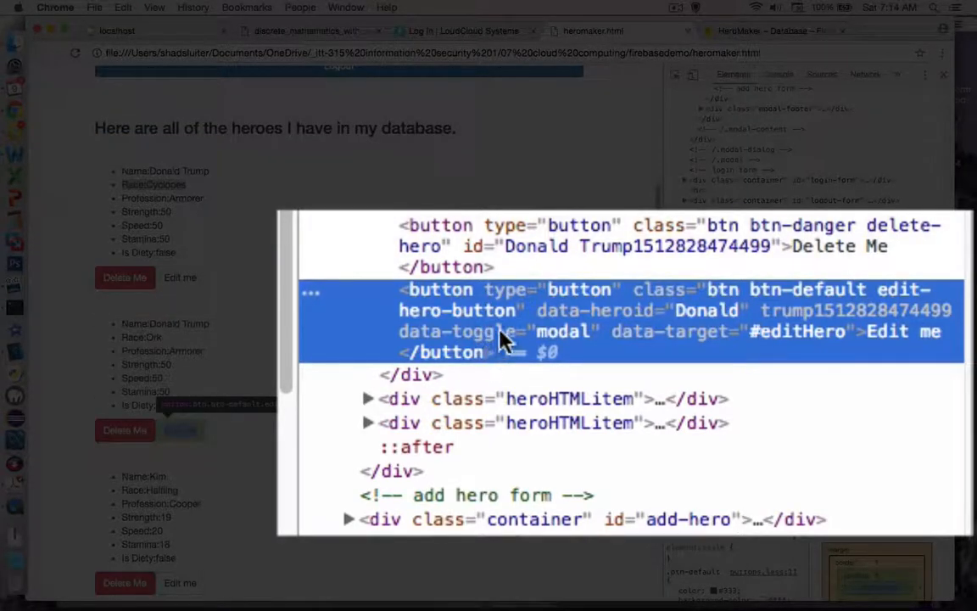
pyautogui.moveTo(556, 326)
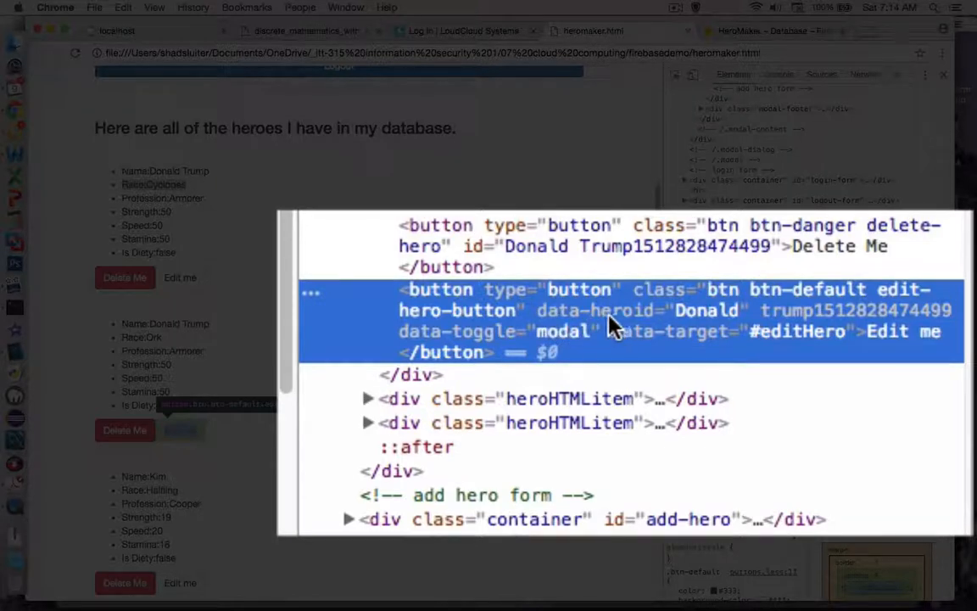
pyautogui.moveTo(671, 329)
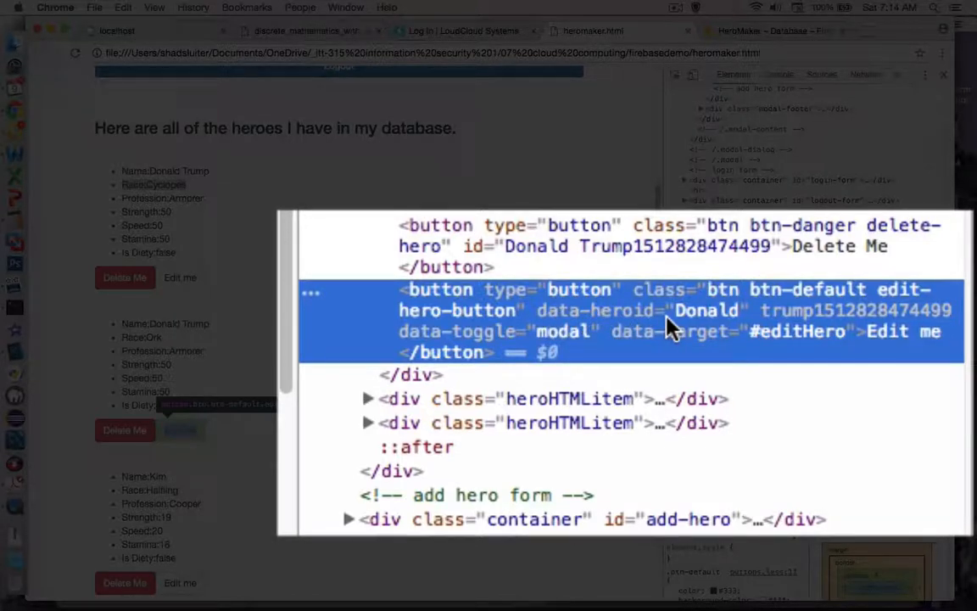
pyautogui.moveTo(750, 329)
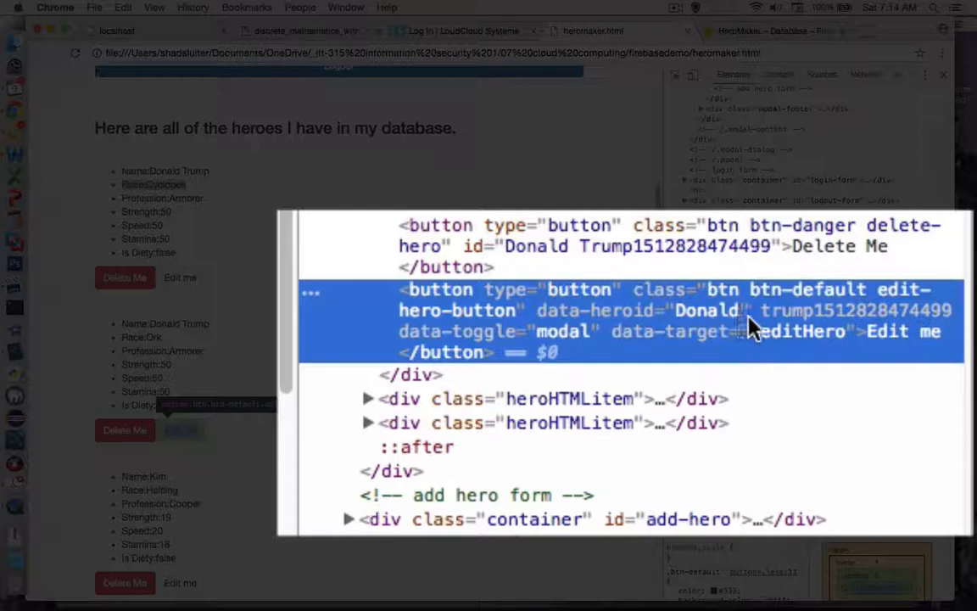
pyautogui.moveTo(936, 326)
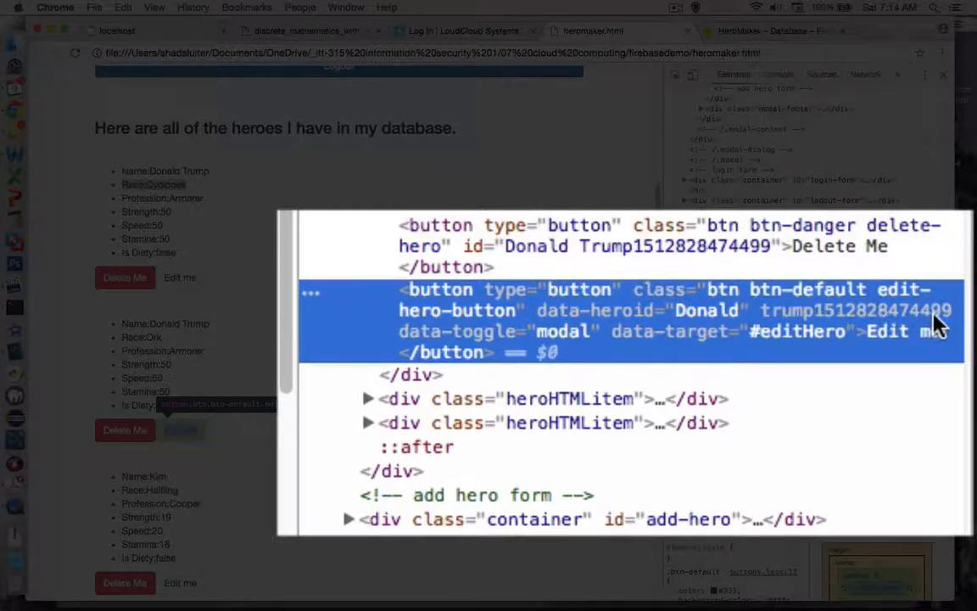
pyautogui.moveTo(780, 322)
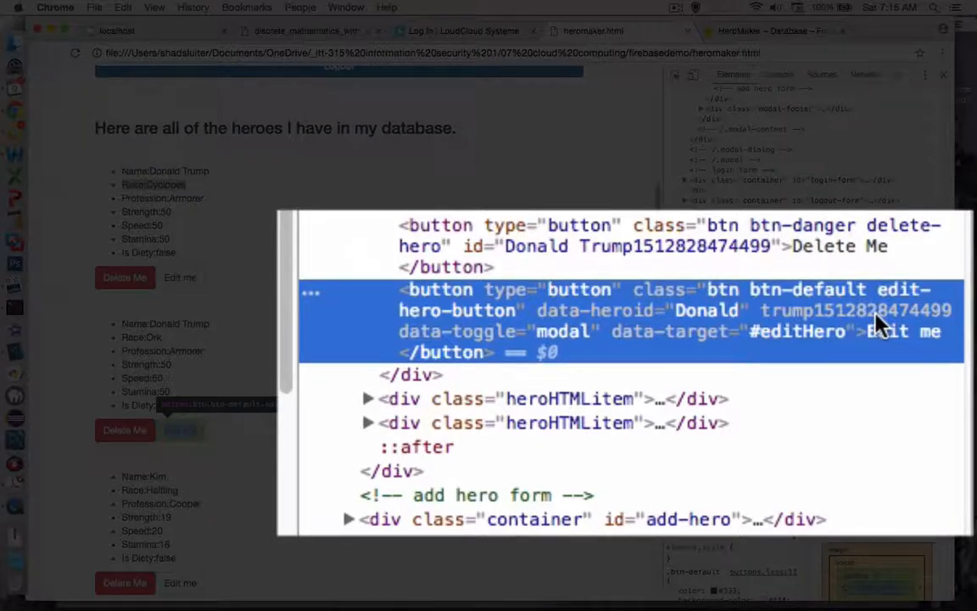
pyautogui.moveTo(679, 326)
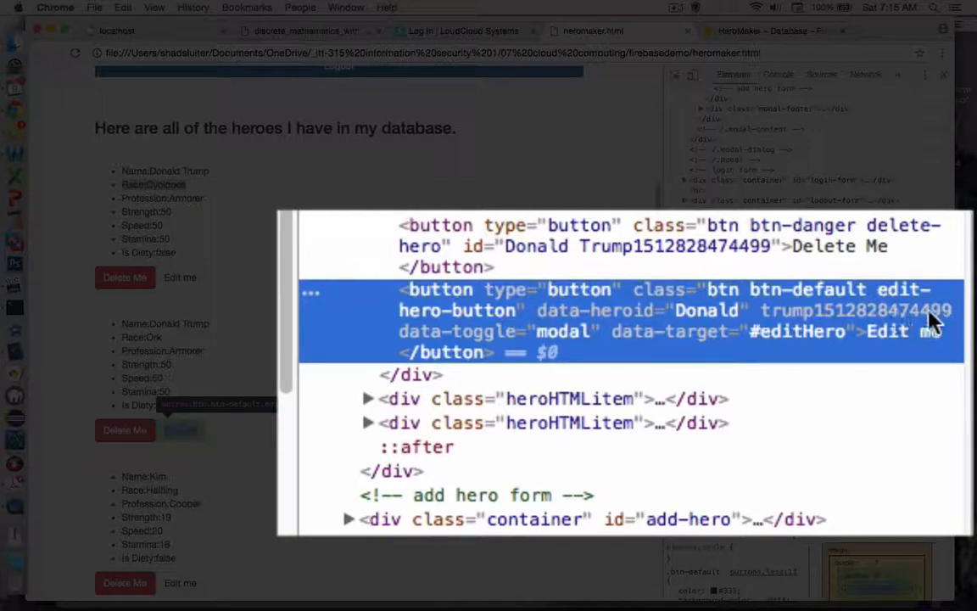
pyautogui.moveTo(757, 322)
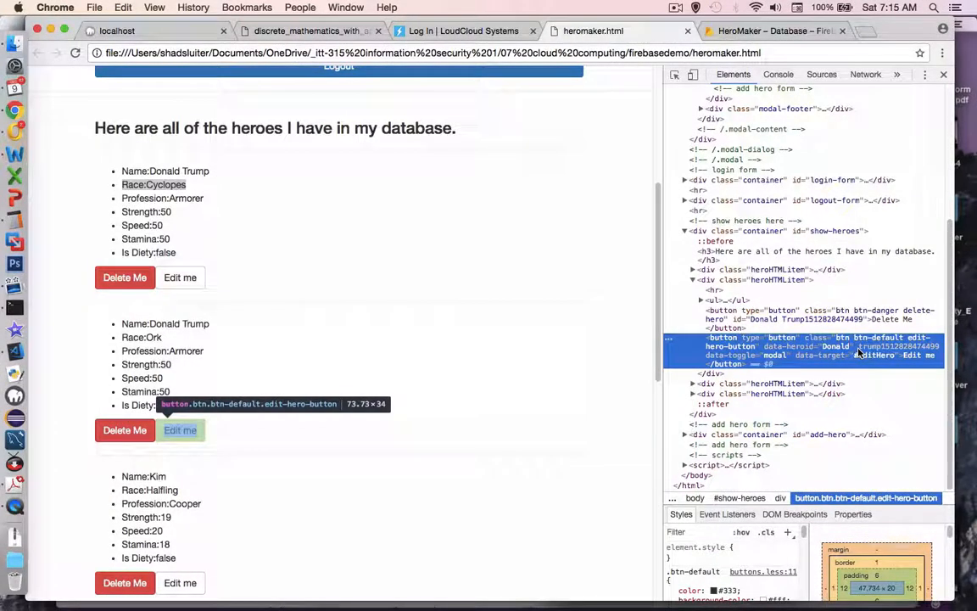
pyautogui.moveTo(13, 351)
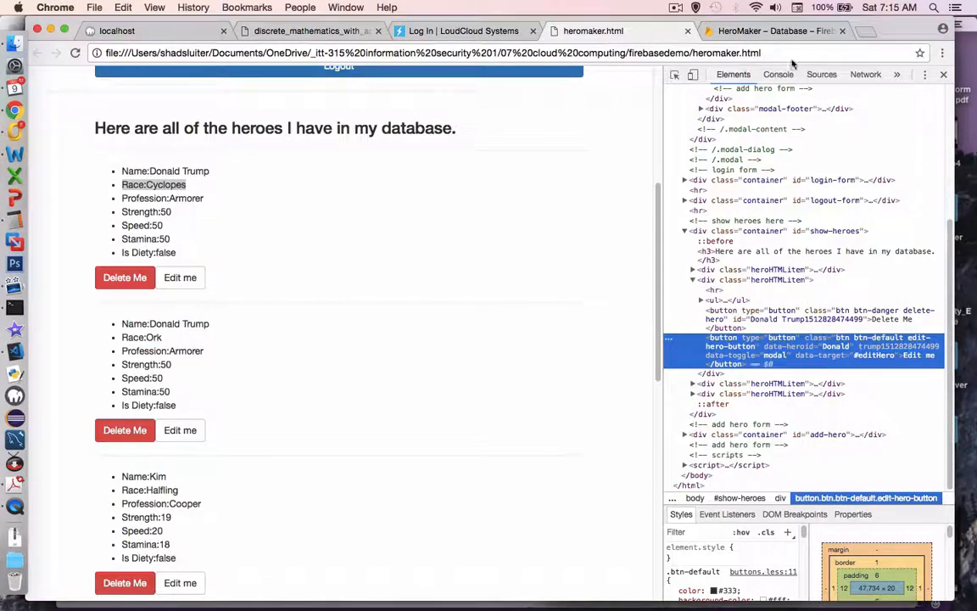
# Delete the stray heroes/Donald record in Firebase and return to the HeroMaker page
pyautogui.click(772, 31)
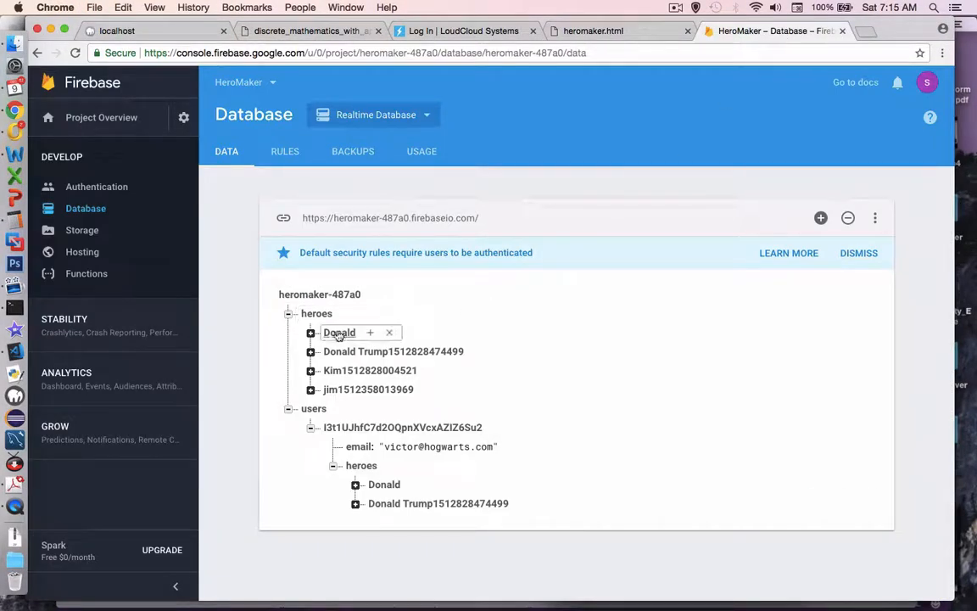
pyautogui.click(391, 333)
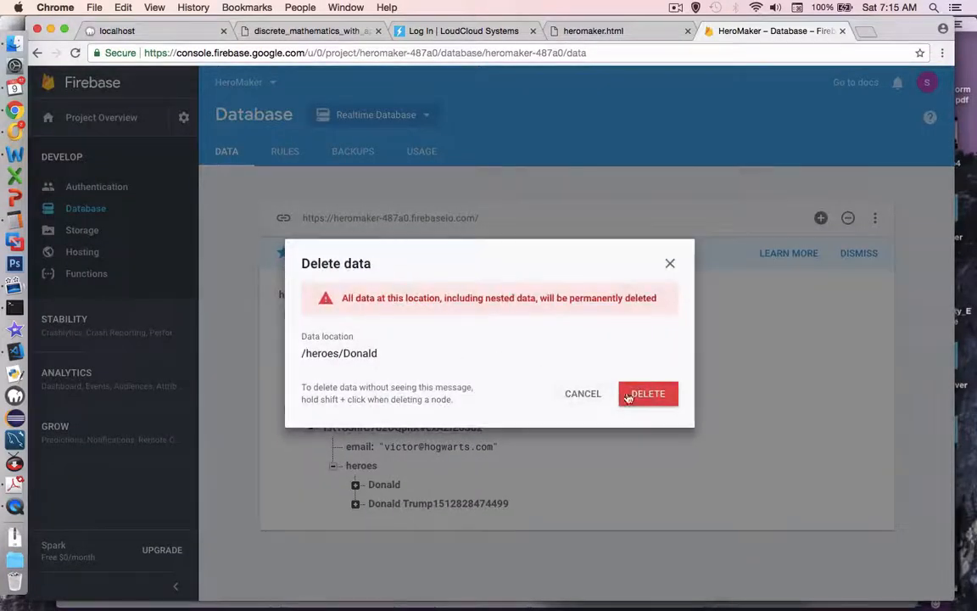
pyautogui.click(648, 394)
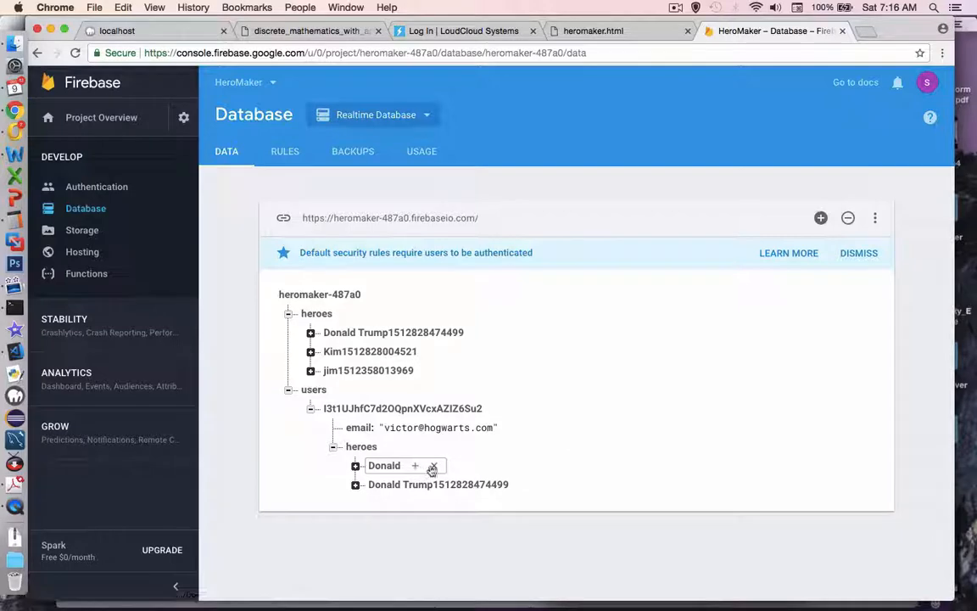
pyautogui.moveTo(655, 373)
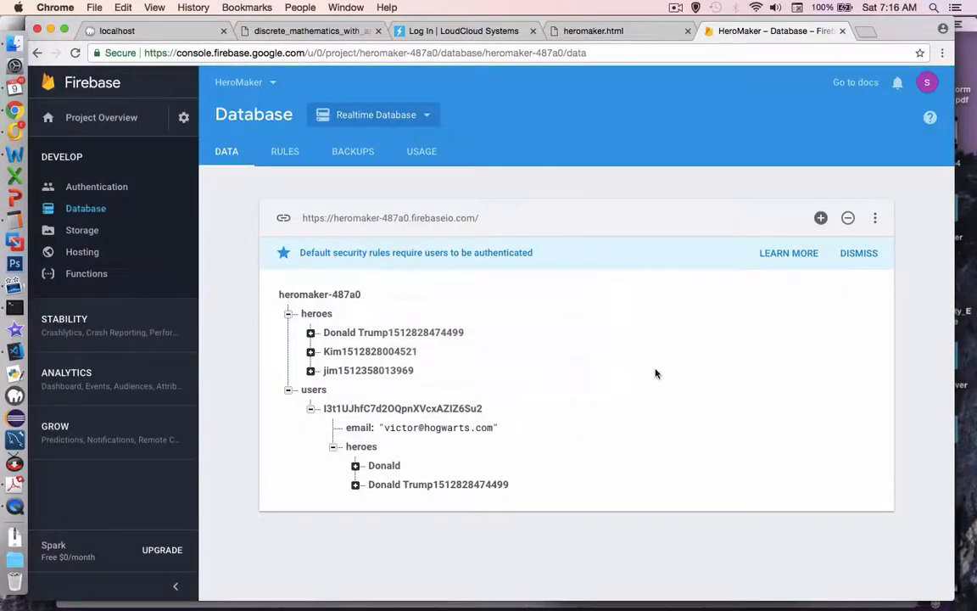
pyautogui.click(594, 31)
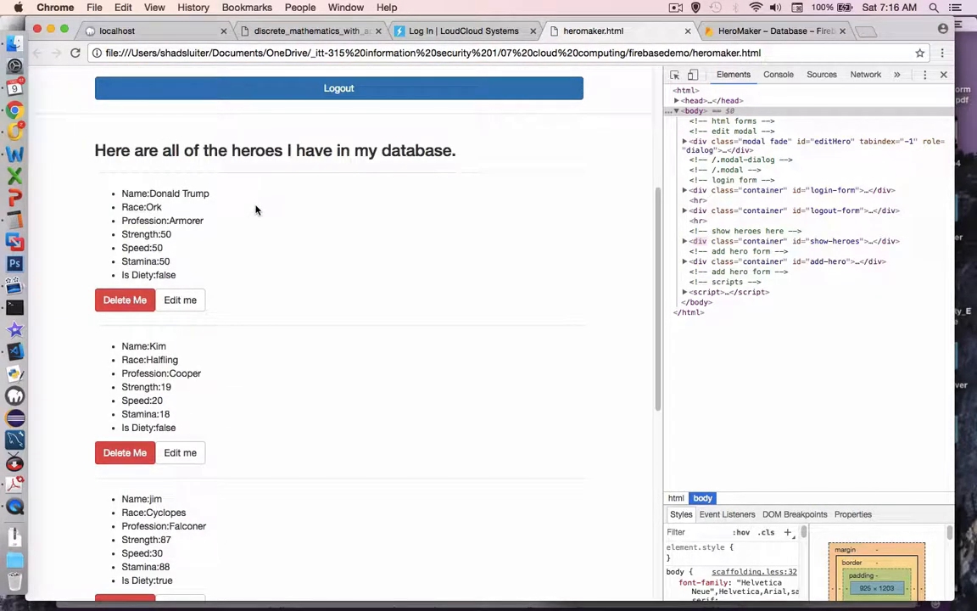
# Edit Donald Trump to race Elf and profession Ferreter
pyautogui.scroll(3)
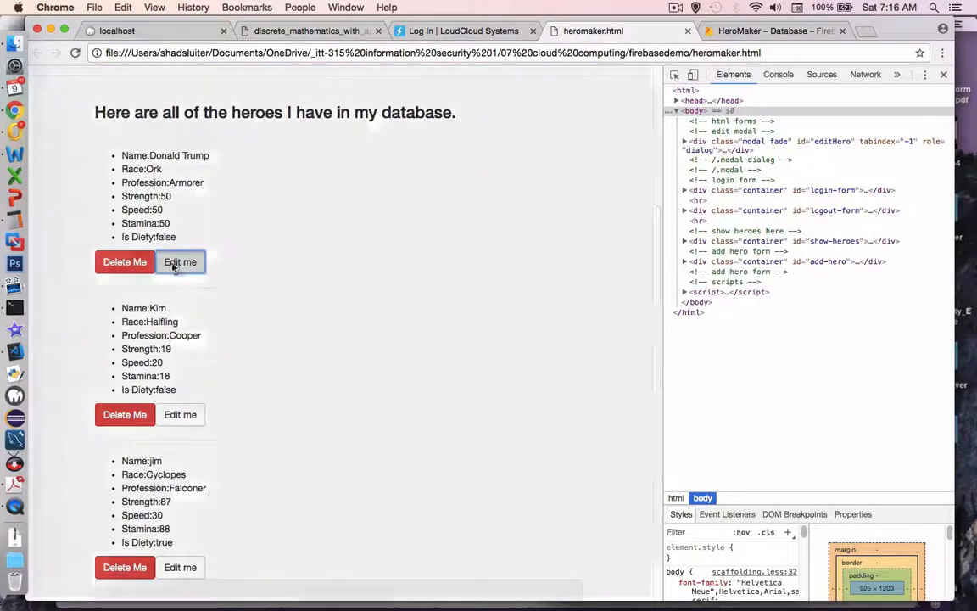
pyautogui.click(180, 262)
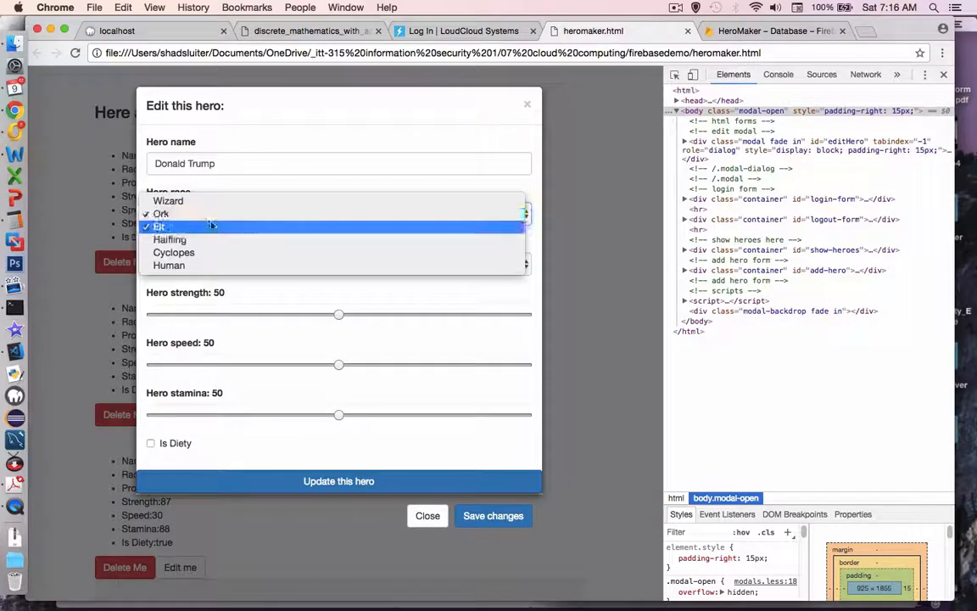
pyautogui.click(159, 213)
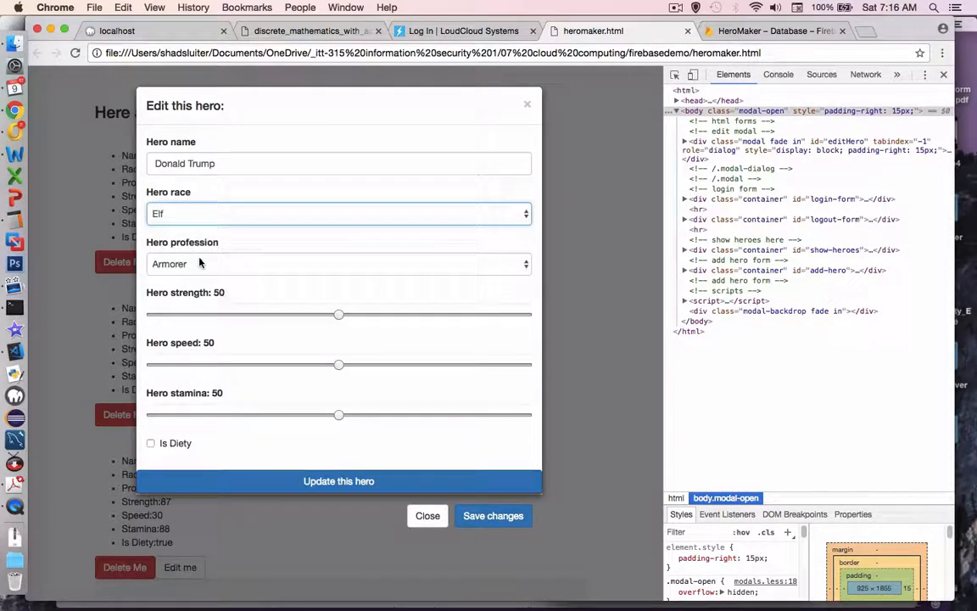
pyautogui.click(339, 263)
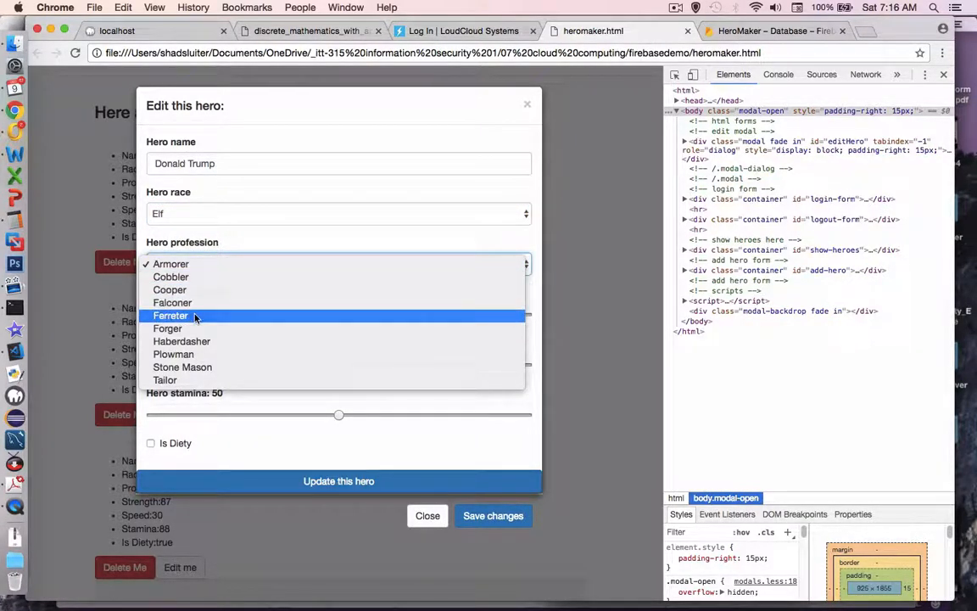
pyautogui.click(170, 314)
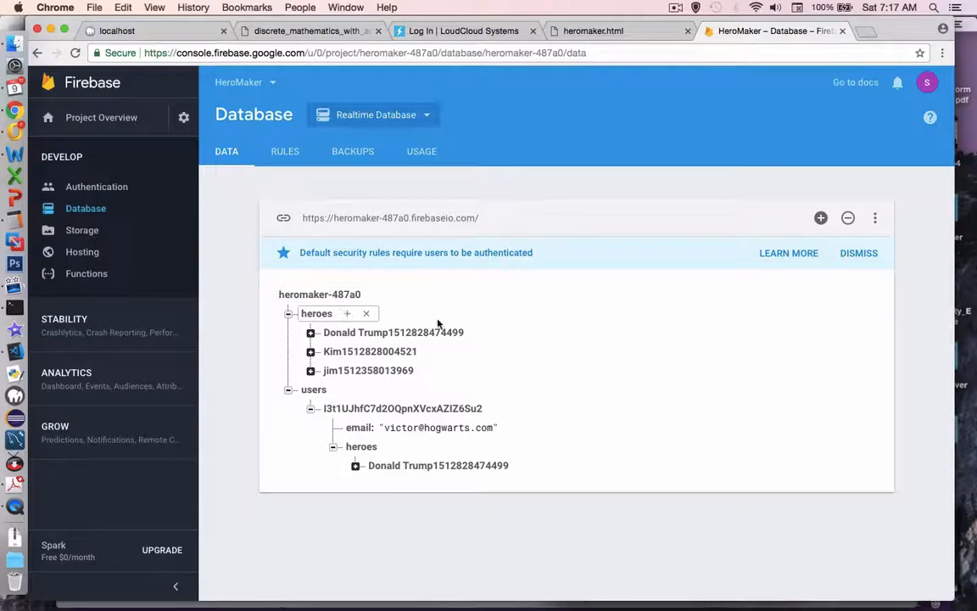
# Expand Donald Trump's Firebase record showing Elf Ferreter, then return to HeroMaker
pyautogui.click(310, 331)
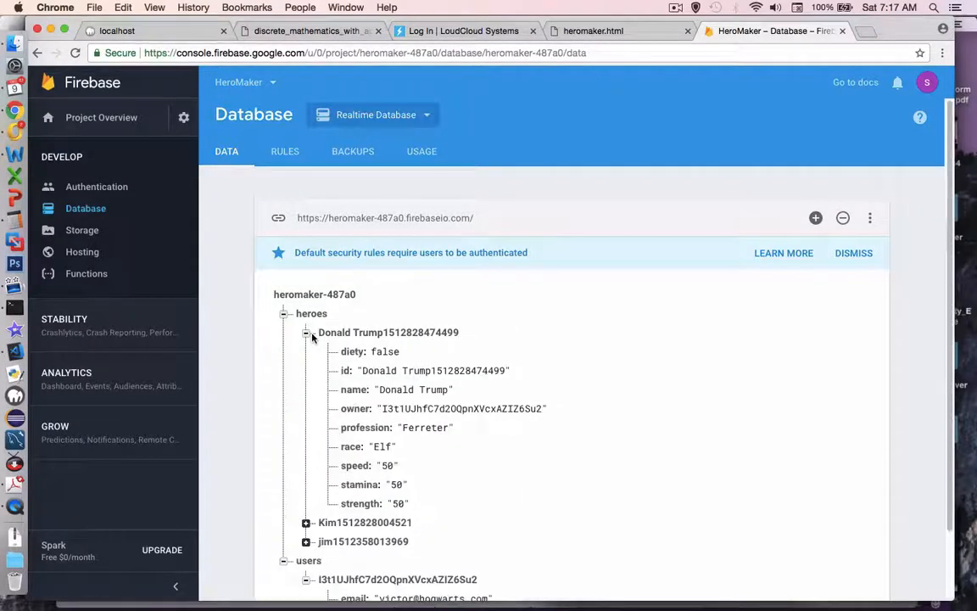
pyautogui.click(367, 428)
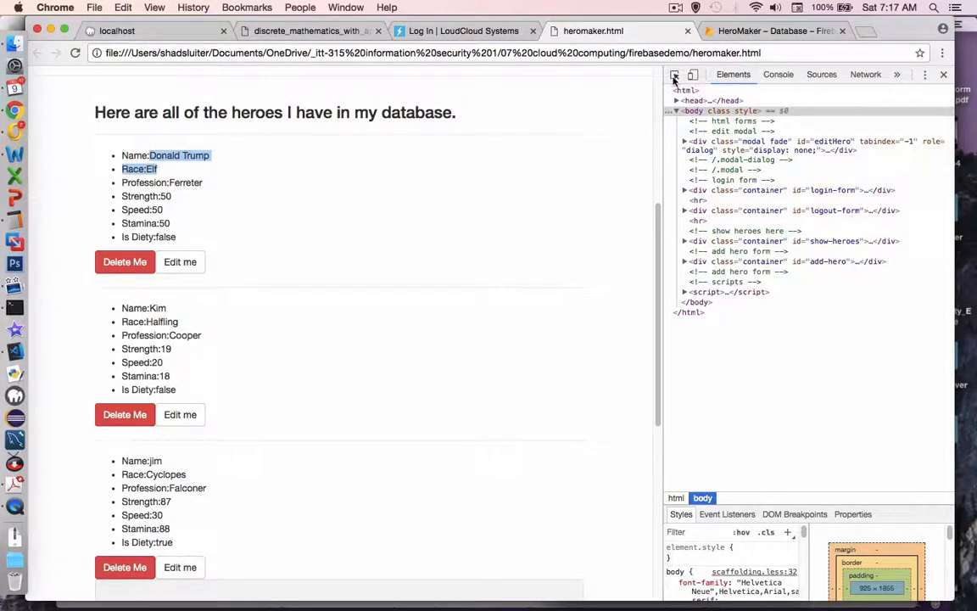
pyautogui.moveTo(179, 261)
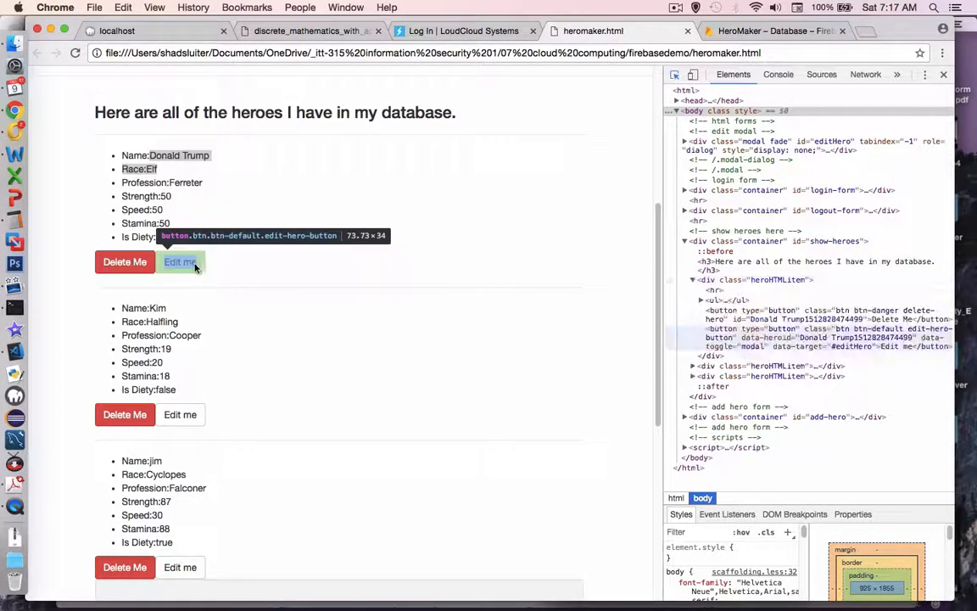
# Inspect the Donald Trump Edit me button's markup with the DevTools inspector
pyautogui.click(180, 262)
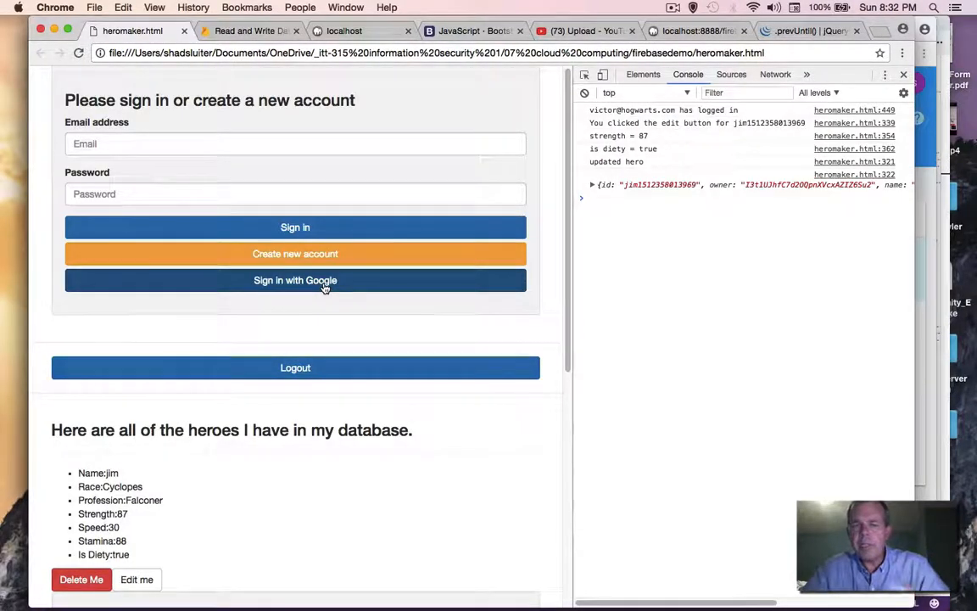
pyautogui.scroll(-3)
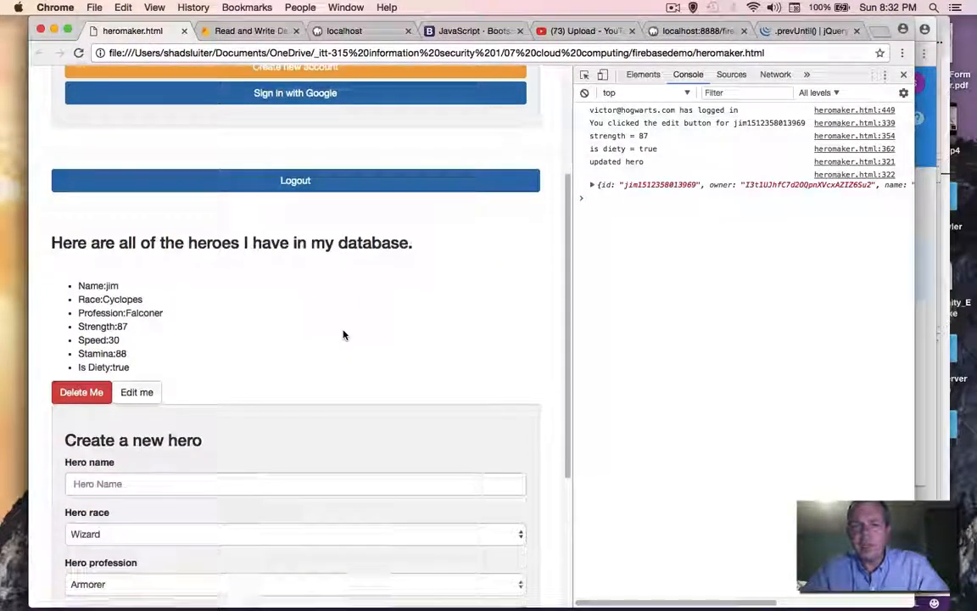
pyautogui.scroll(-3)
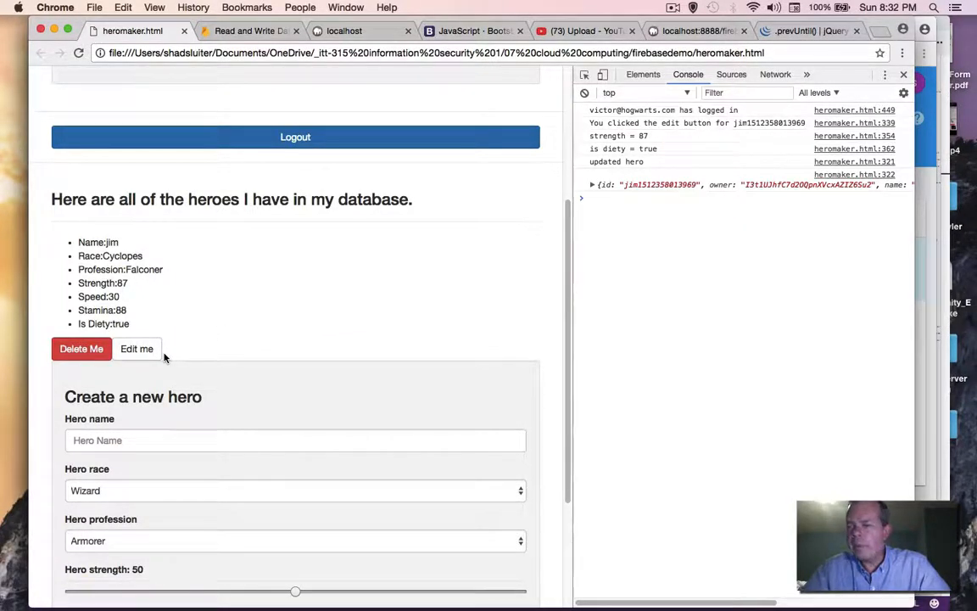
pyautogui.moveTo(293, 282)
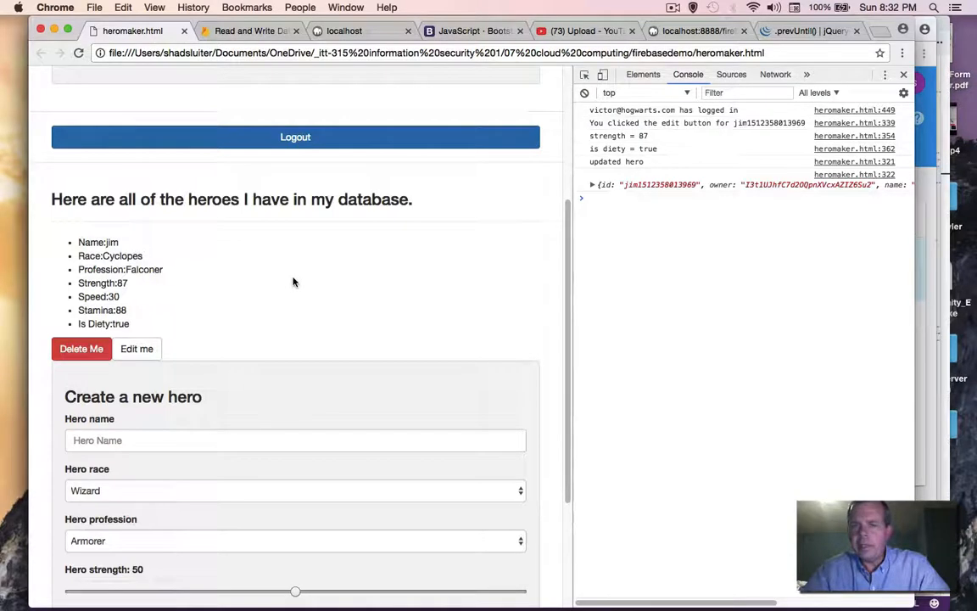